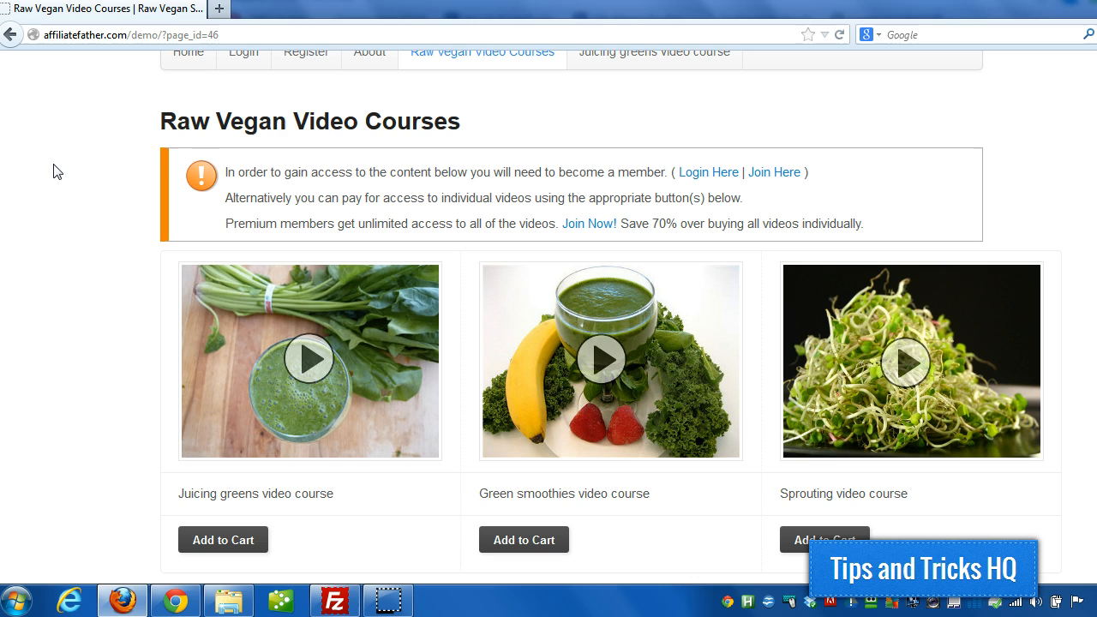
As a non-member, scroll through the Juicing greens video course page showing its membership notice and Add to Cart offer.
scroll(down, 3)
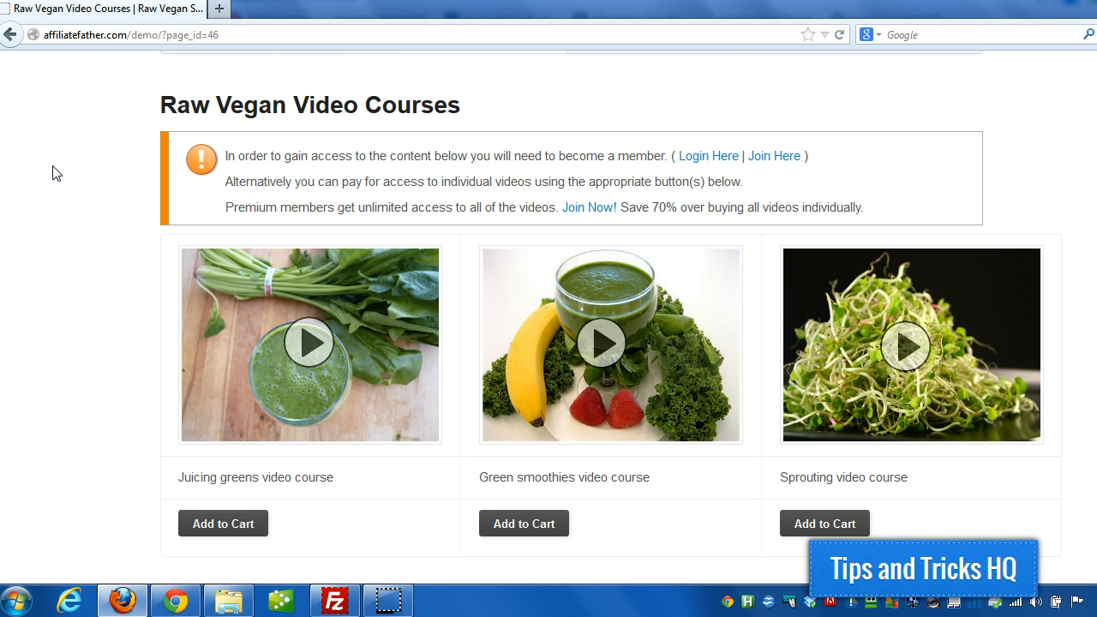
mouse_move(28, 82)
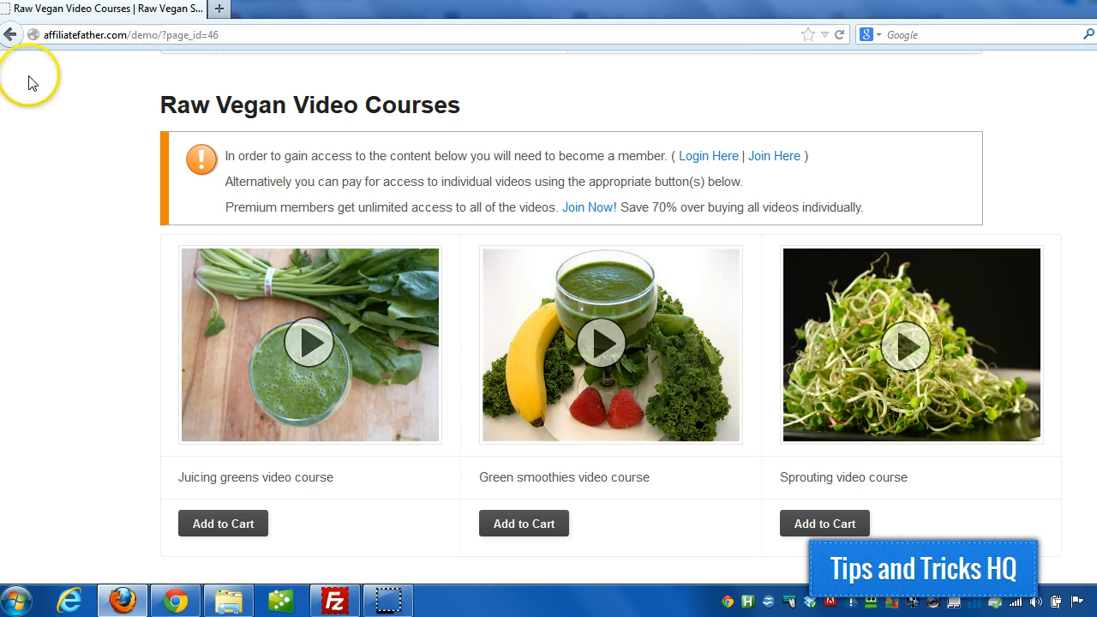
mouse_move(493, 111)
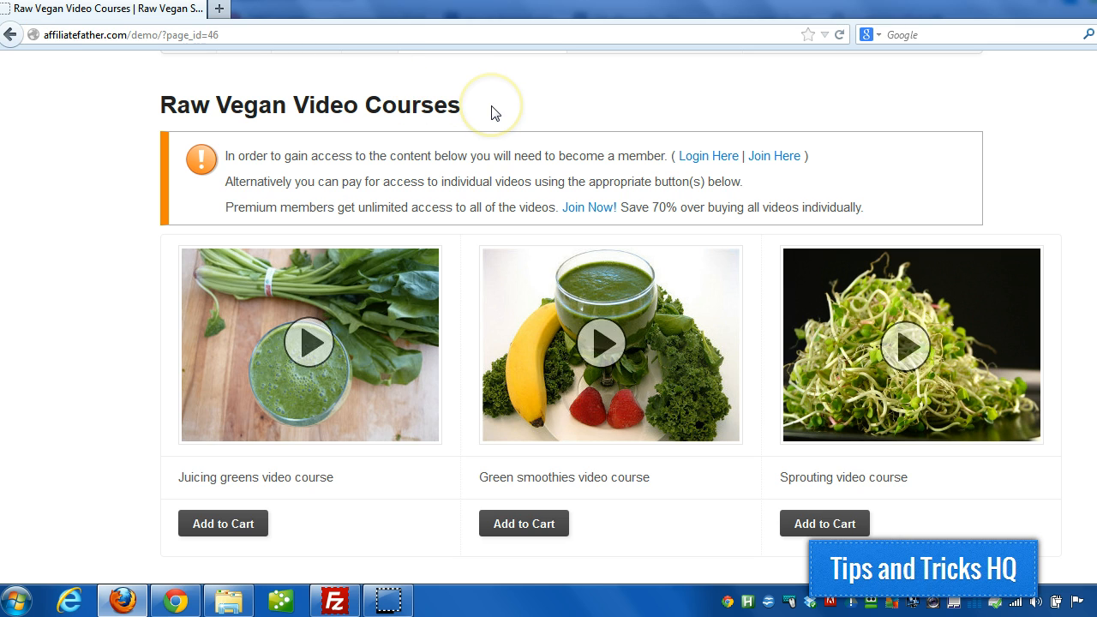
mouse_move(727, 128)
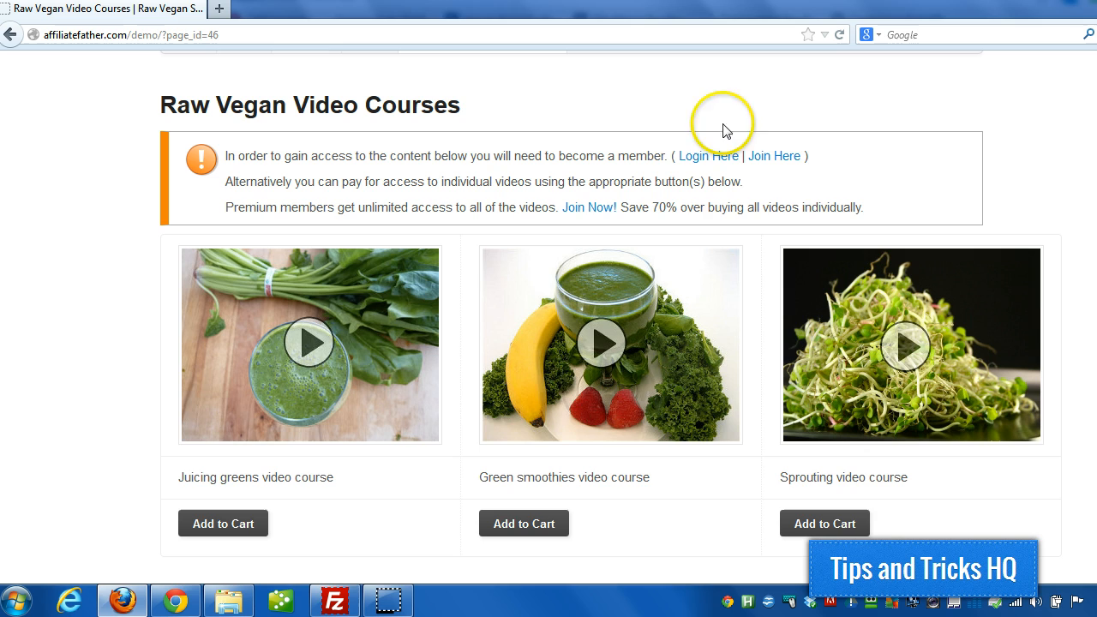
mouse_move(906, 133)
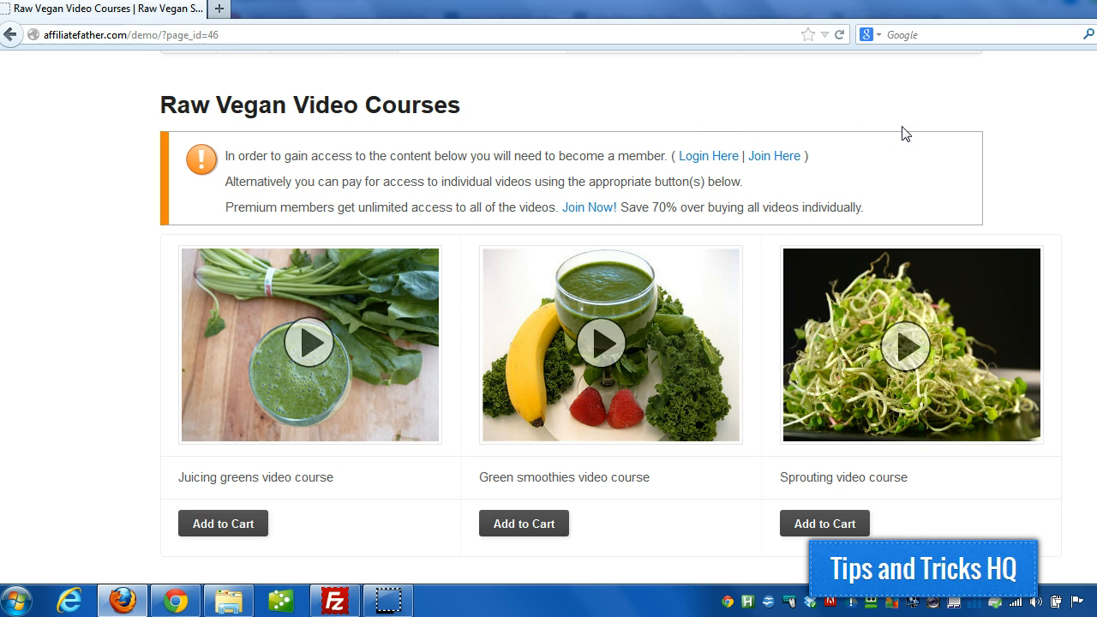
mouse_move(726, 96)
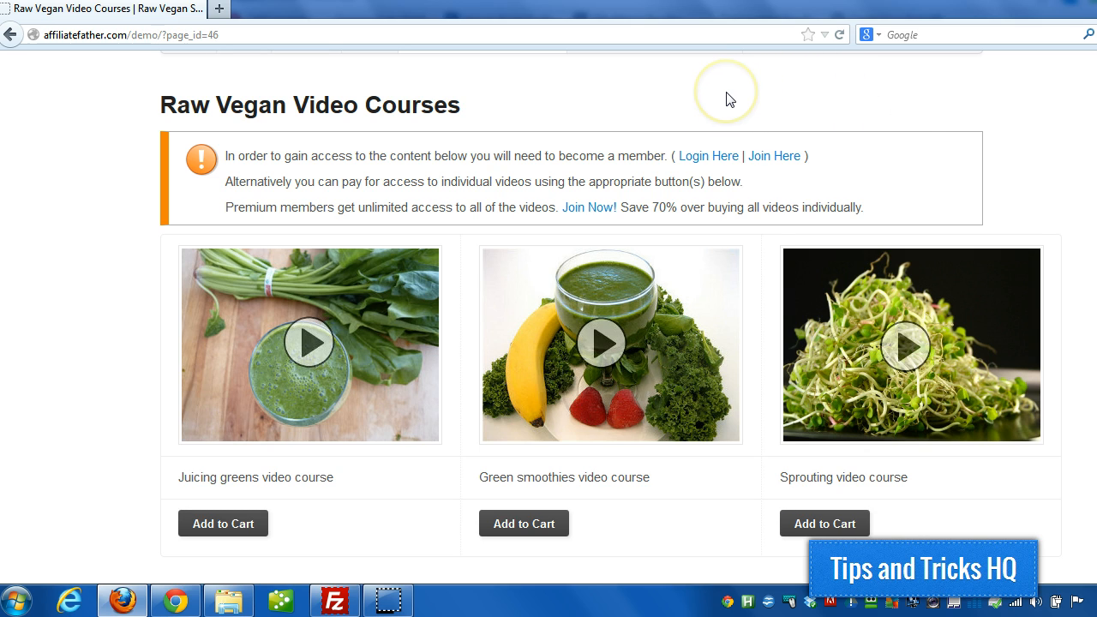
mouse_move(813, 112)
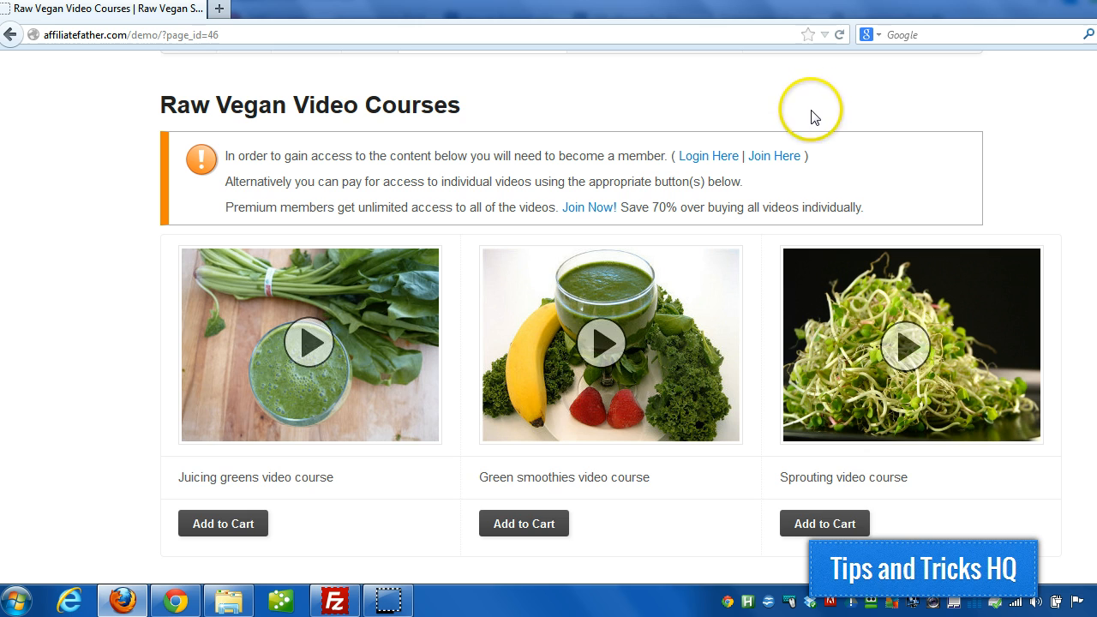
mouse_move(313, 131)
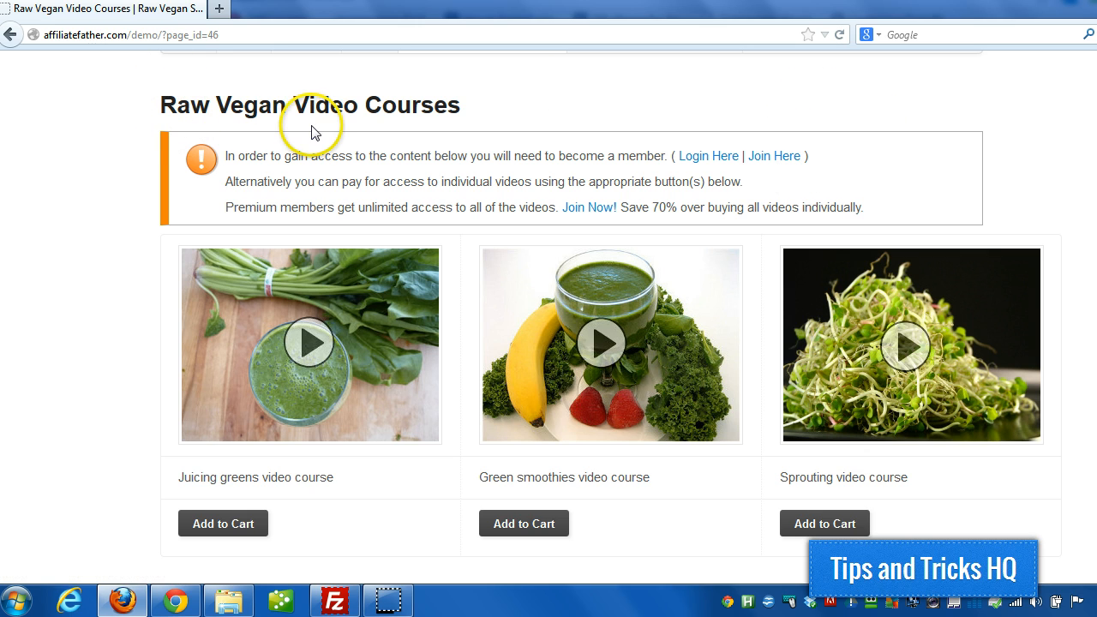
mouse_move(59, 251)
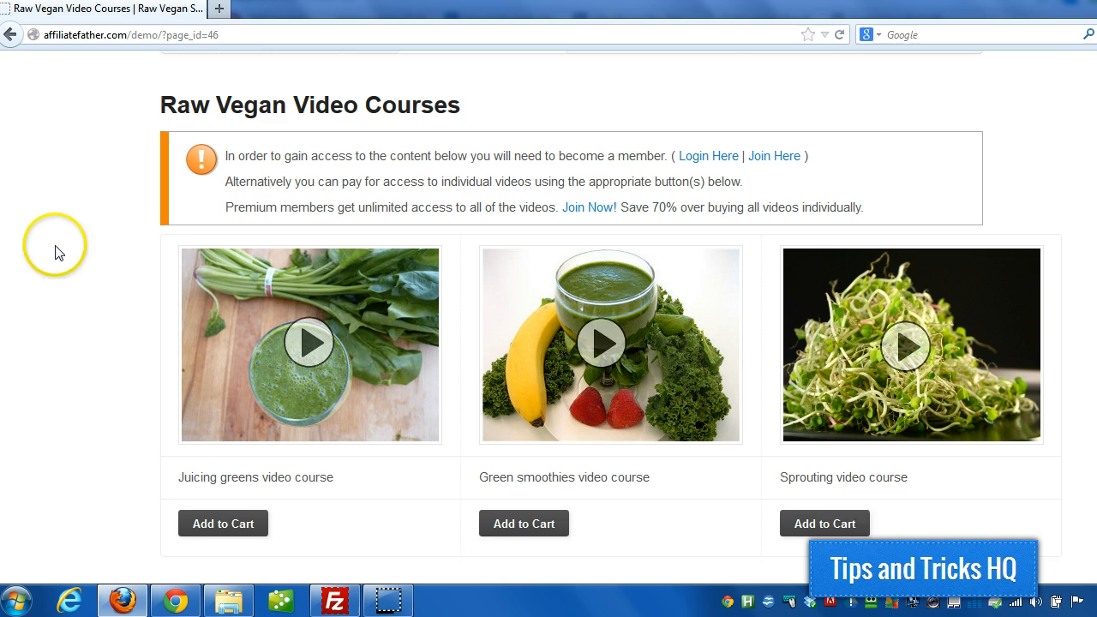
scroll(down, 3)
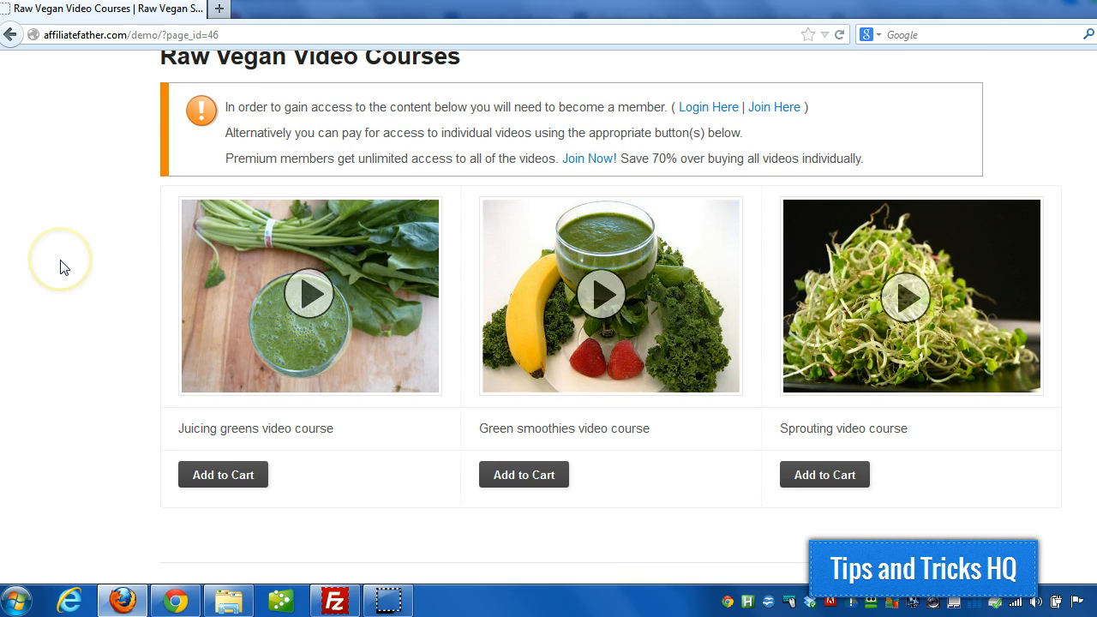
mouse_move(190, 500)
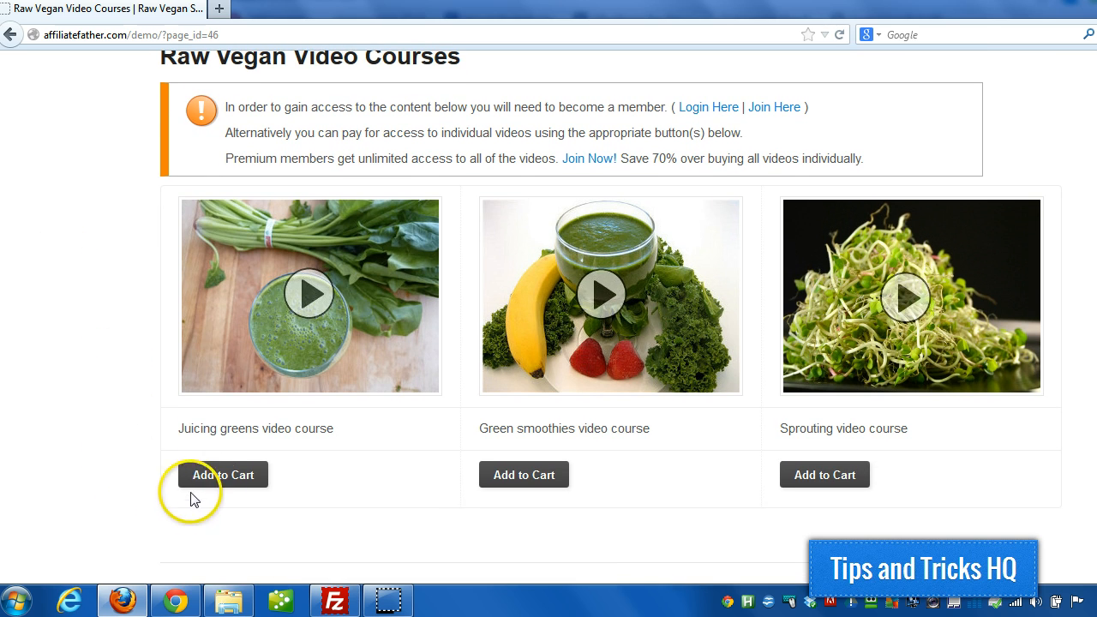
mouse_move(825, 475)
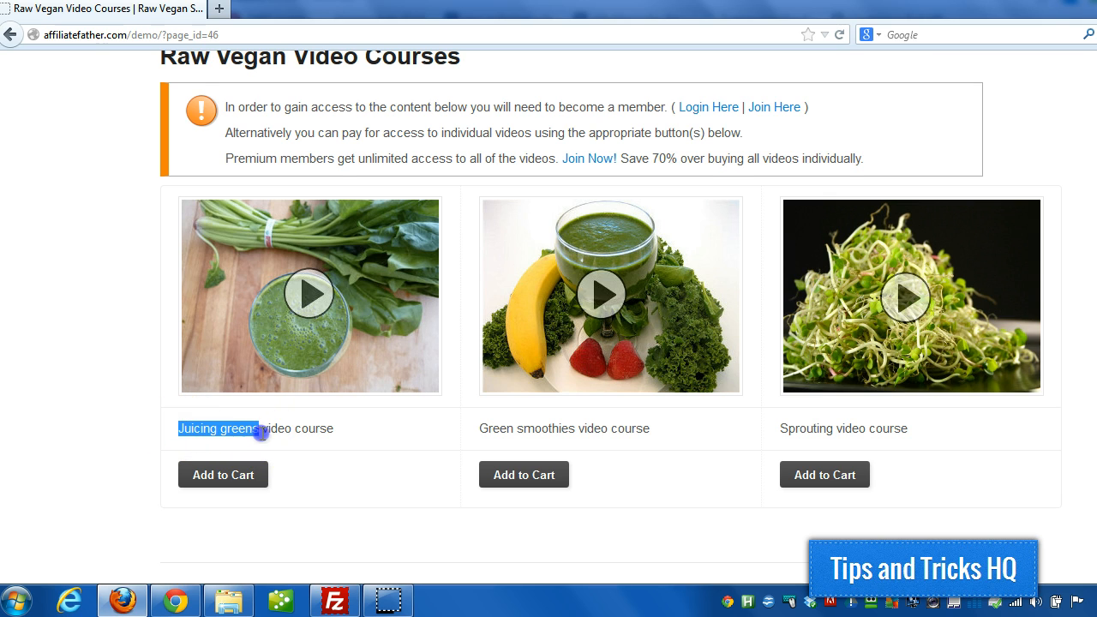
click(223, 474)
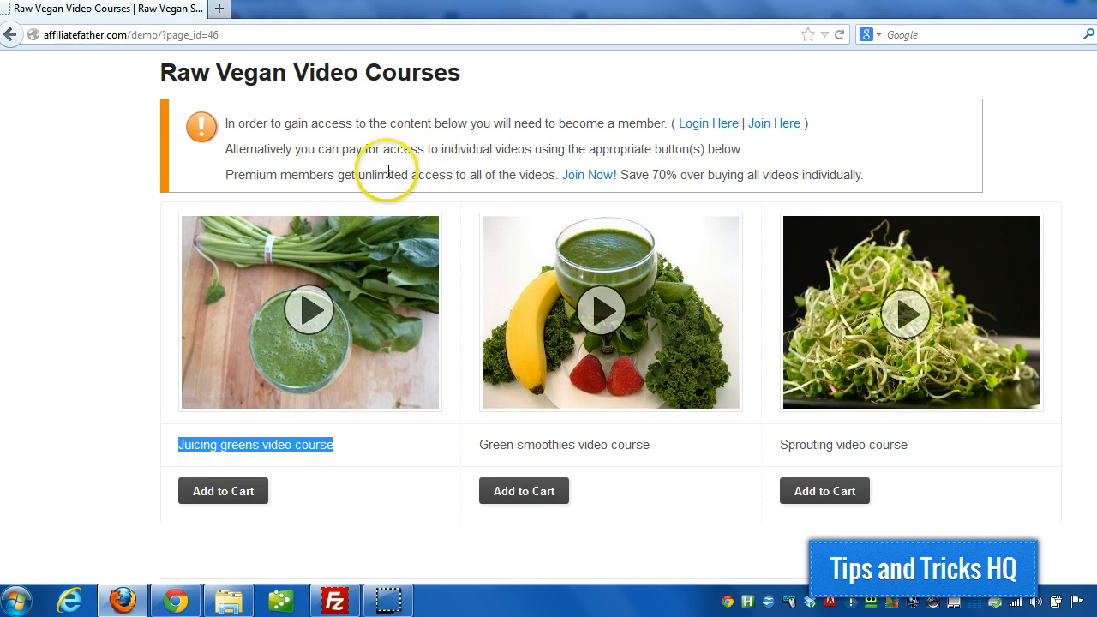
mouse_move(225, 172)
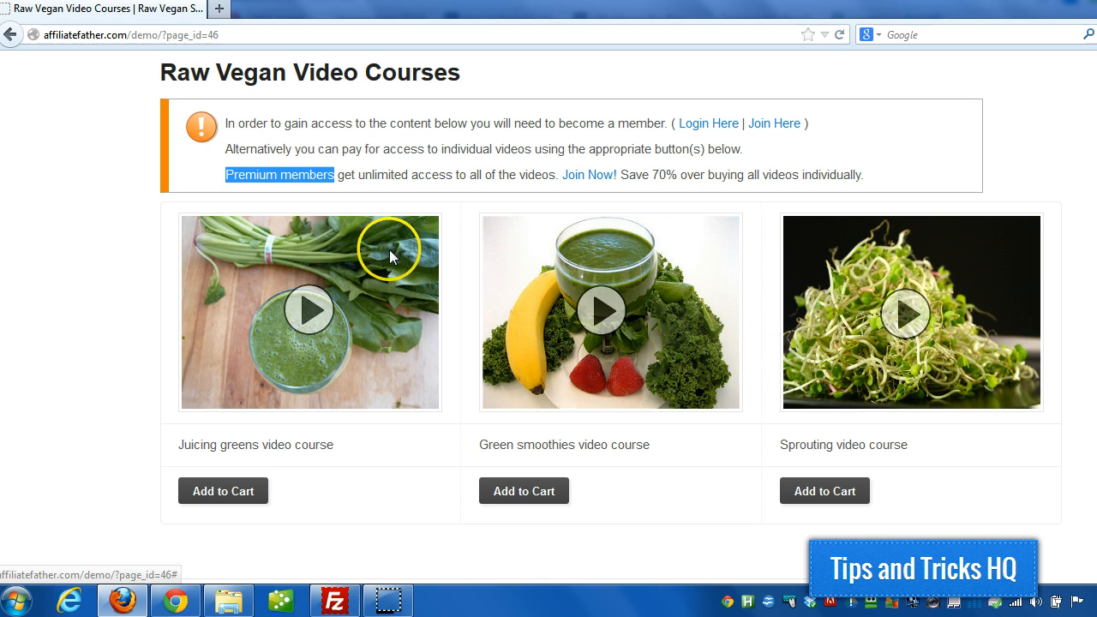
mouse_move(173, 337)
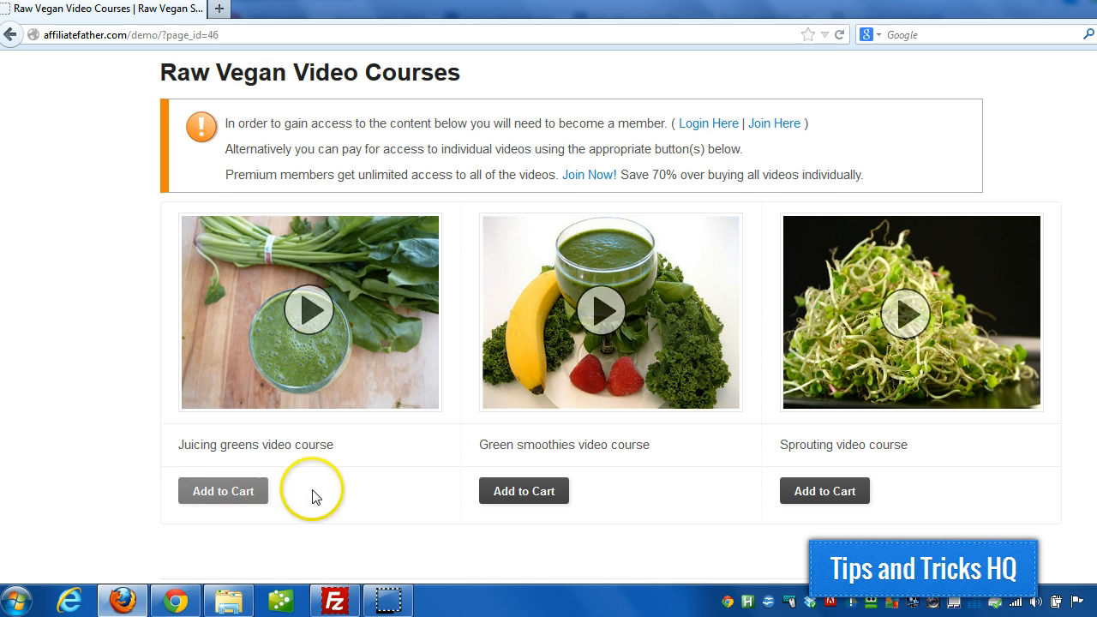
mouse_move(861, 295)
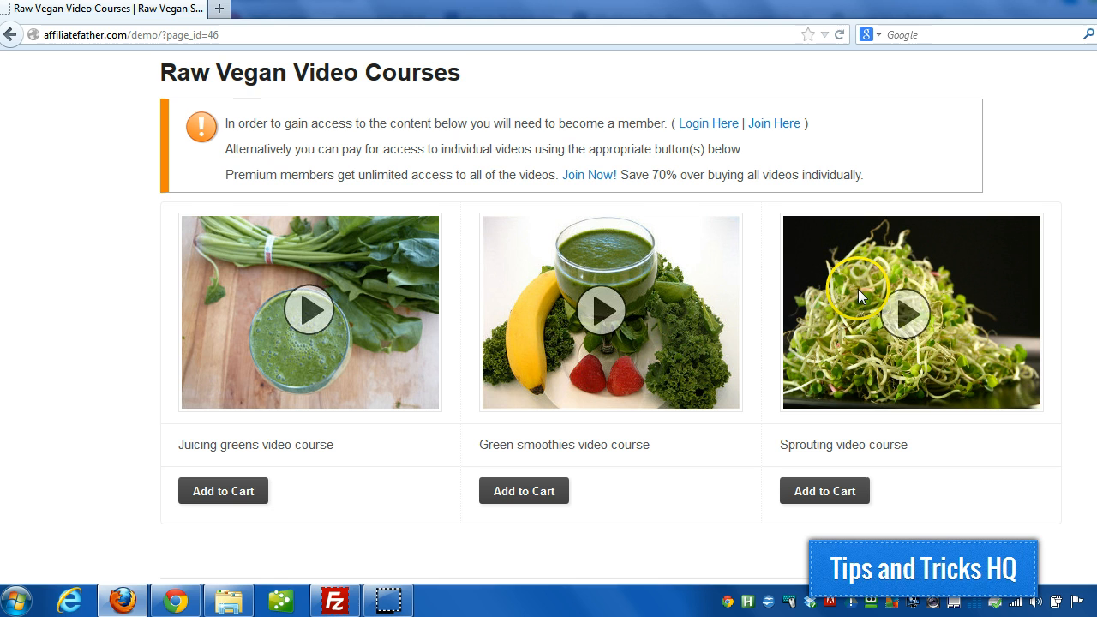
mouse_move(407, 300)
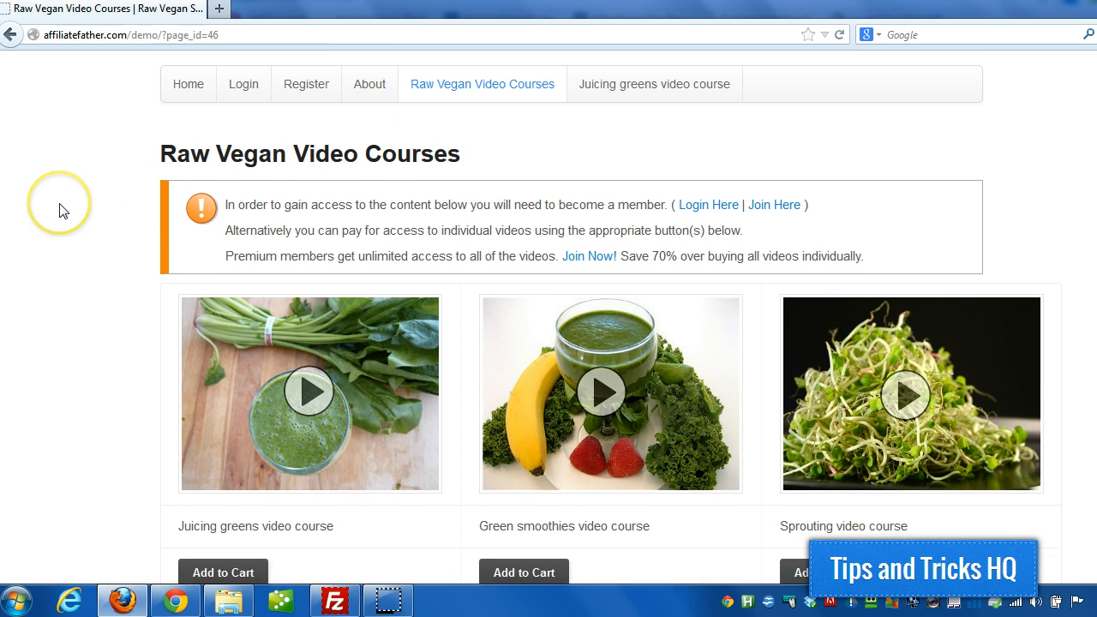
scroll(down, 3)
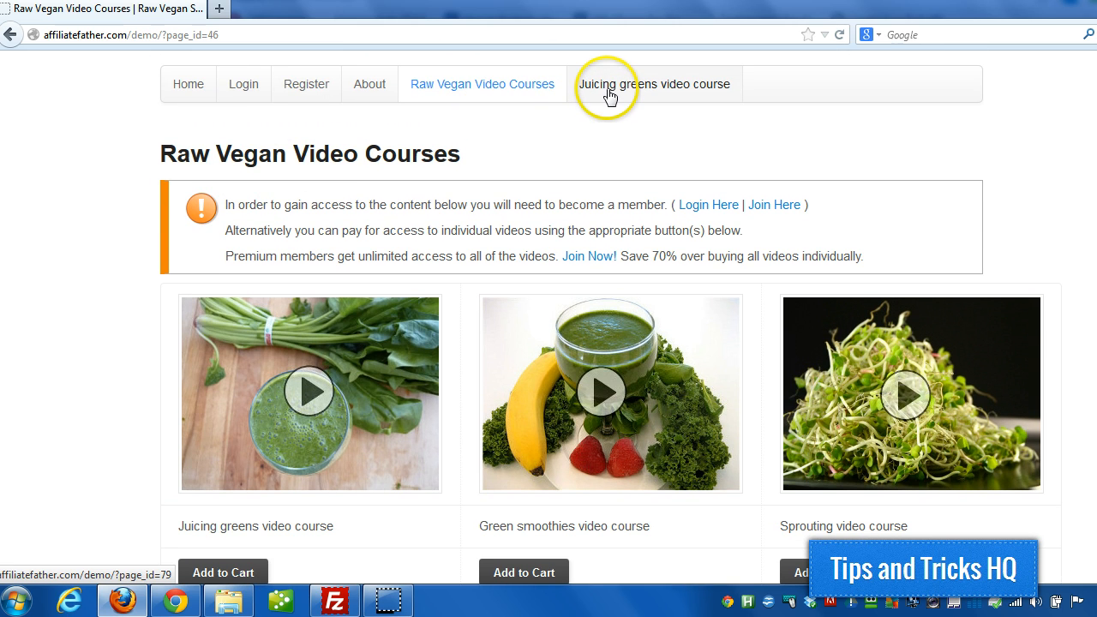
mouse_move(615, 90)
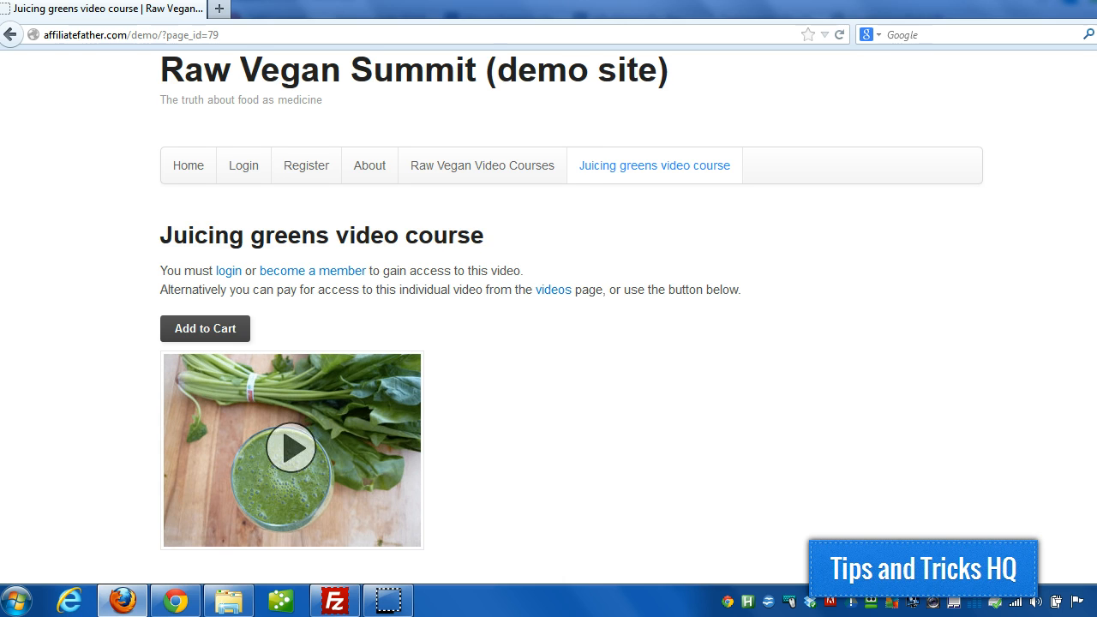
scroll(down, 3)
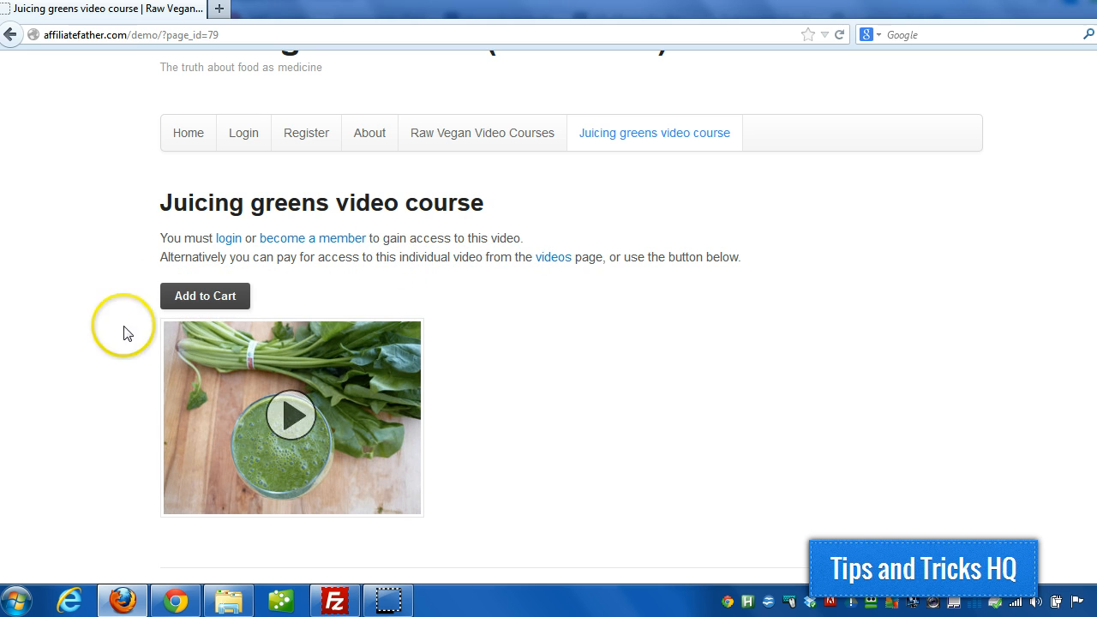
mouse_move(270, 412)
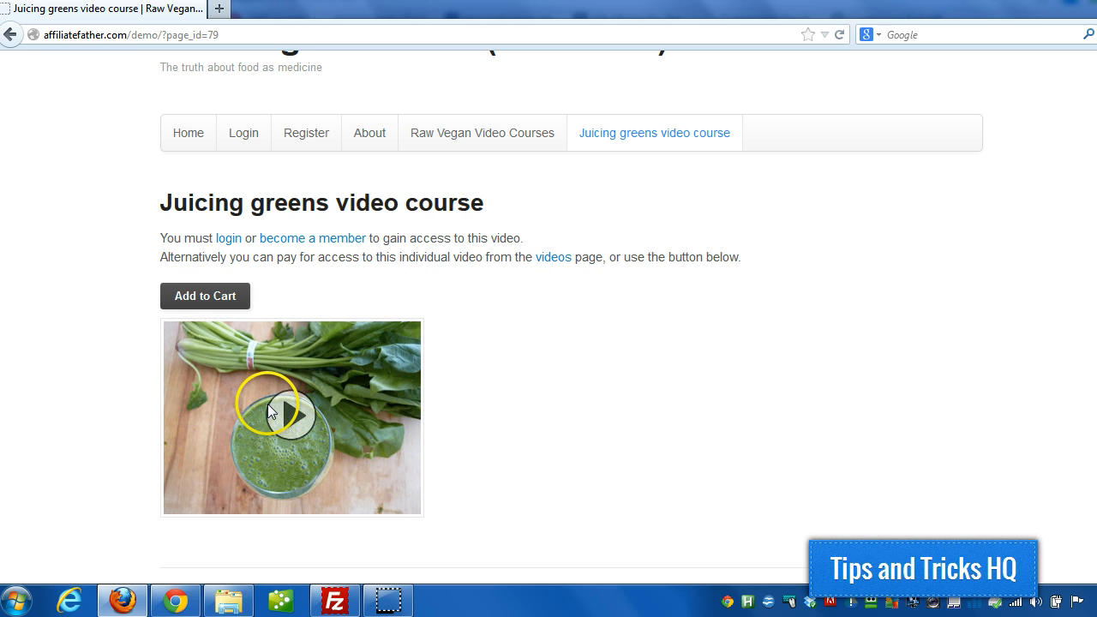
mouse_move(182, 533)
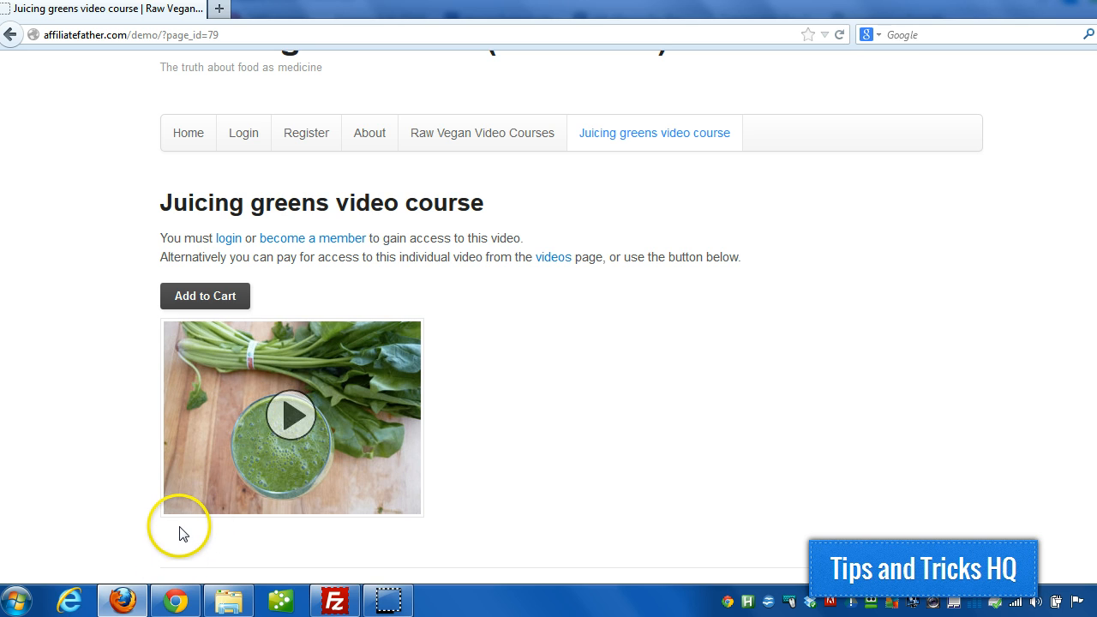
mouse_move(99, 492)
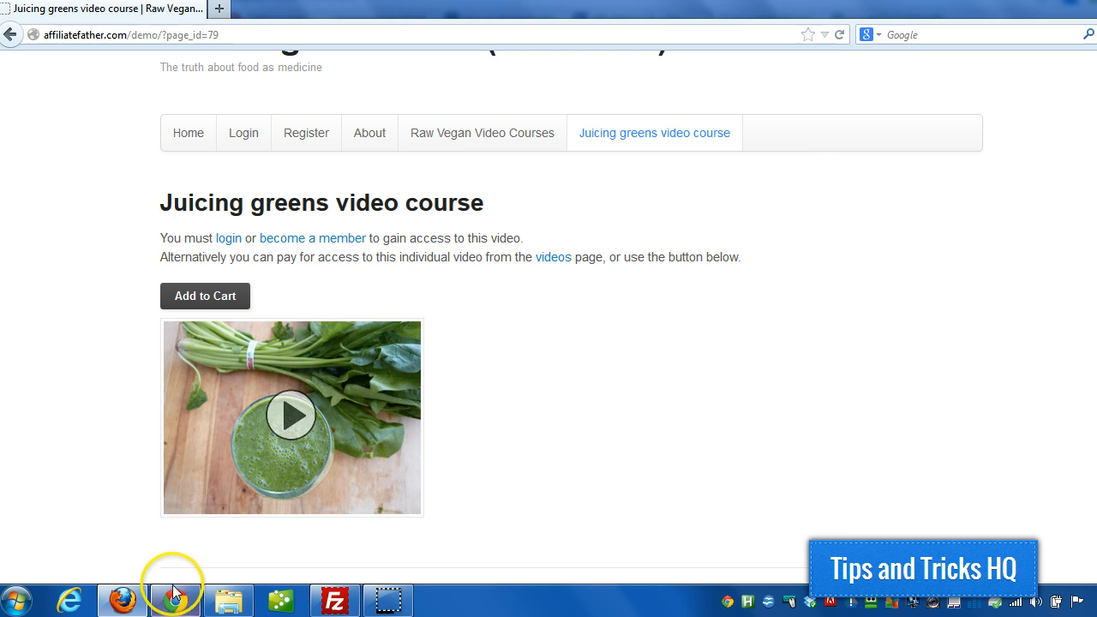
In the logged-in Chrome browser, view Raw Vegan Video Courses with Watch Now under each course.
click(175, 600)
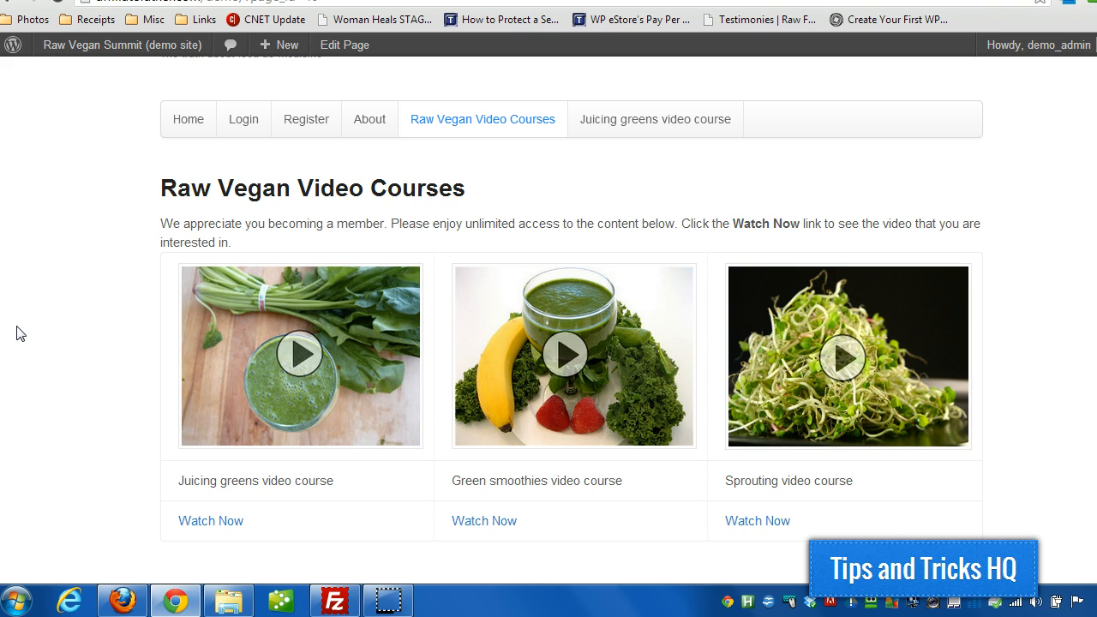
scroll(down, 3)
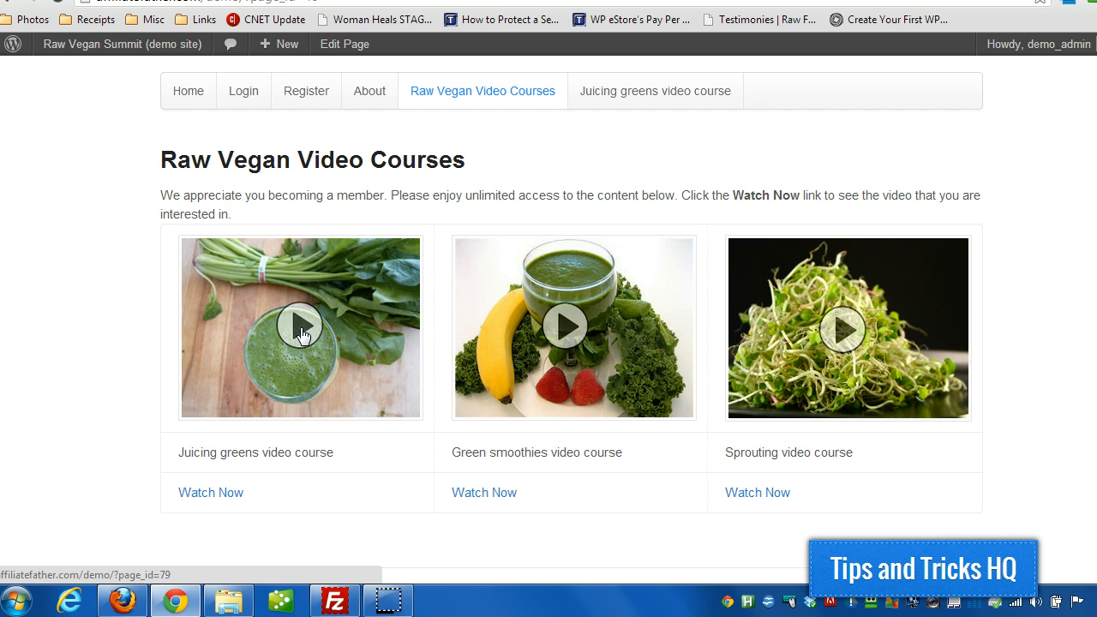
mouse_move(259, 190)
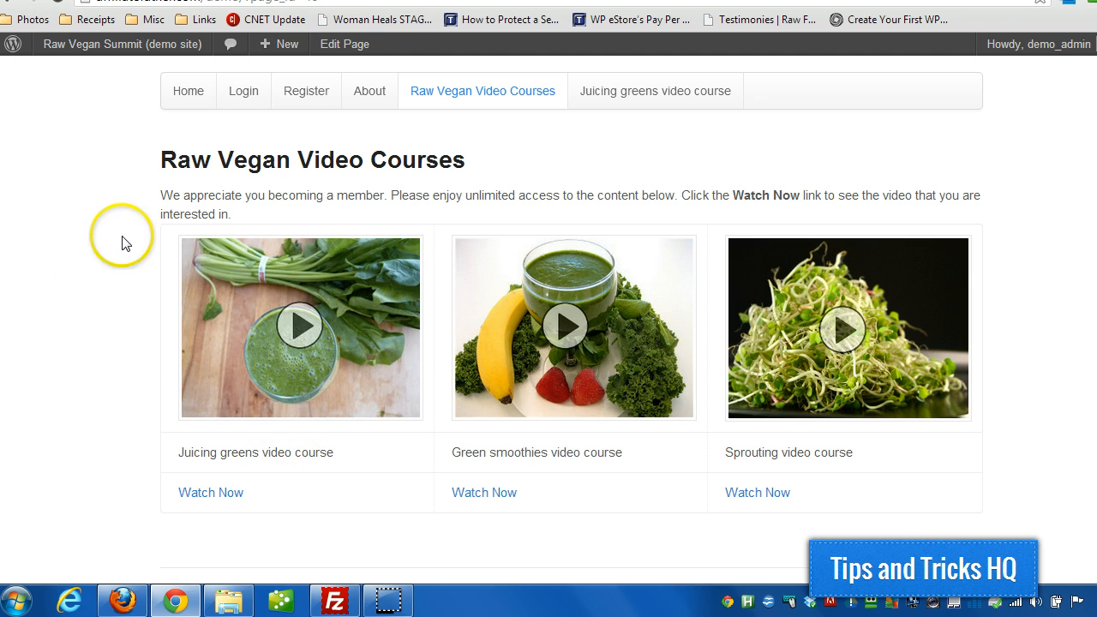
mouse_move(92, 322)
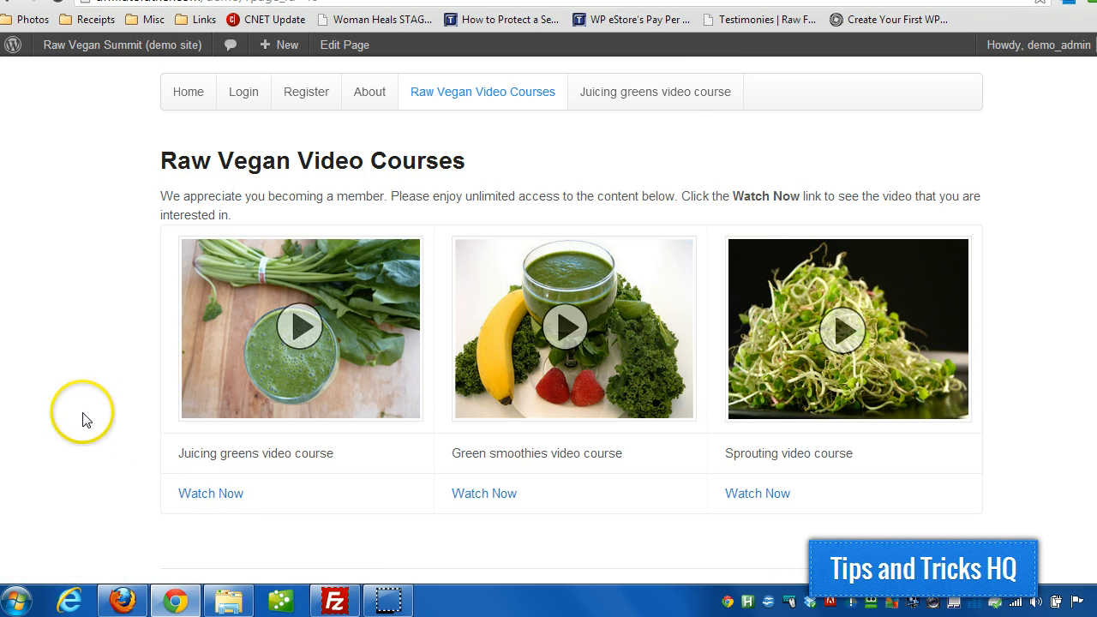
click(655, 92)
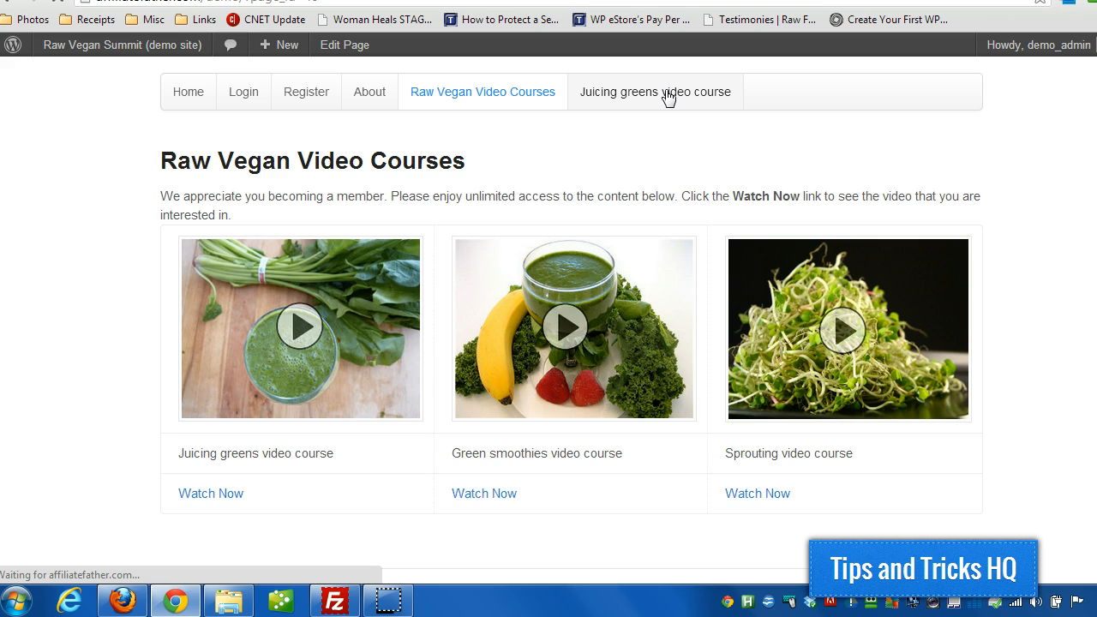
Open the Juicing greens video course page to compare member and non-member views.
click(655, 92)
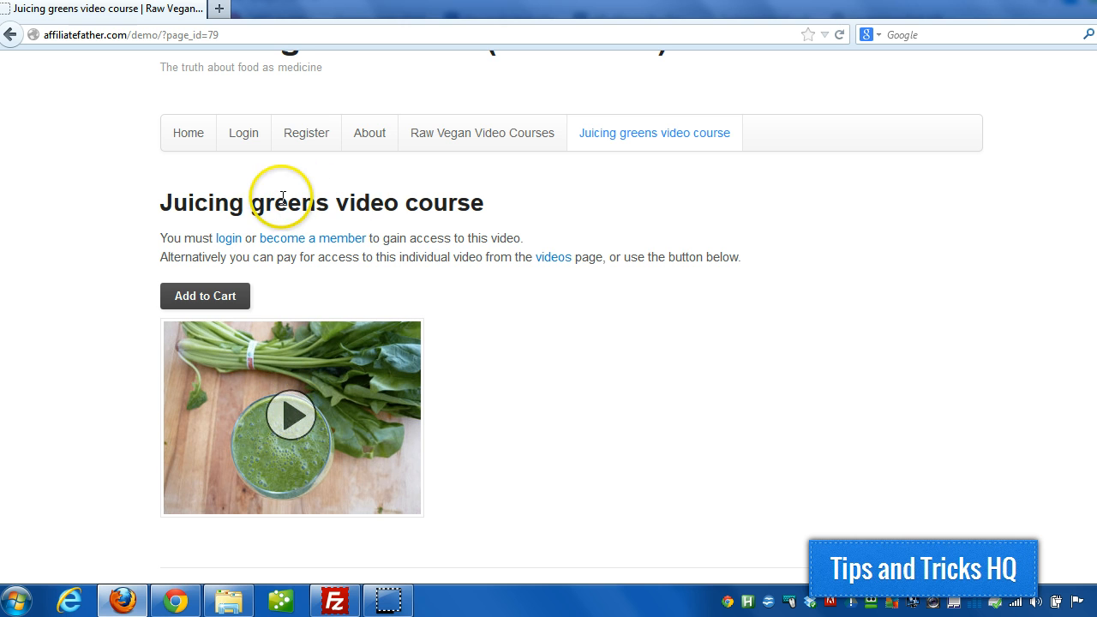
mouse_move(176, 600)
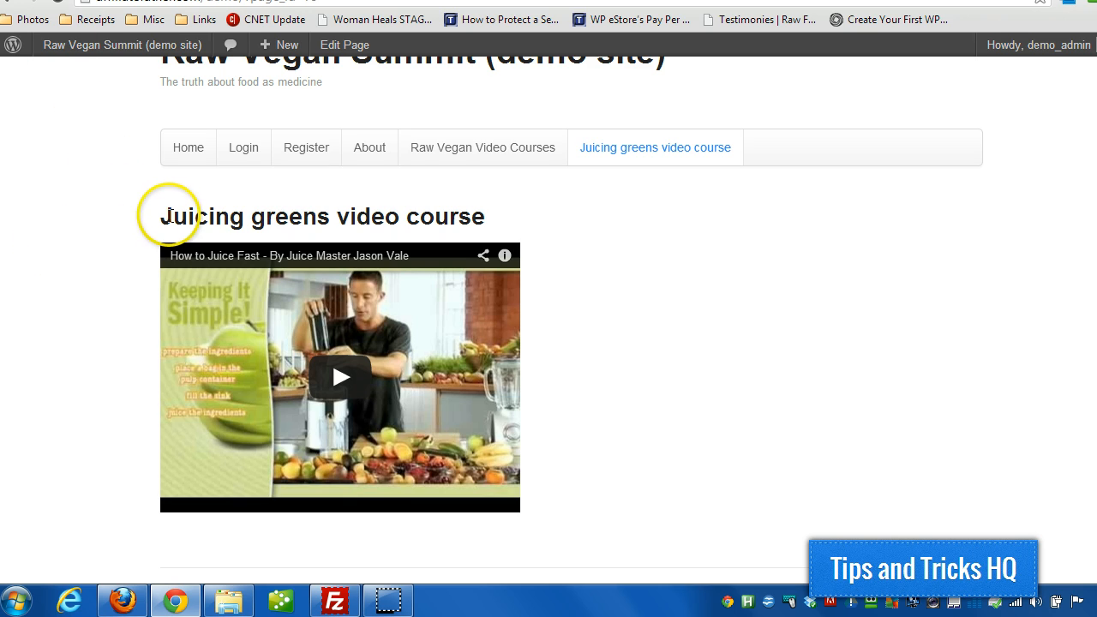
mouse_move(589, 433)
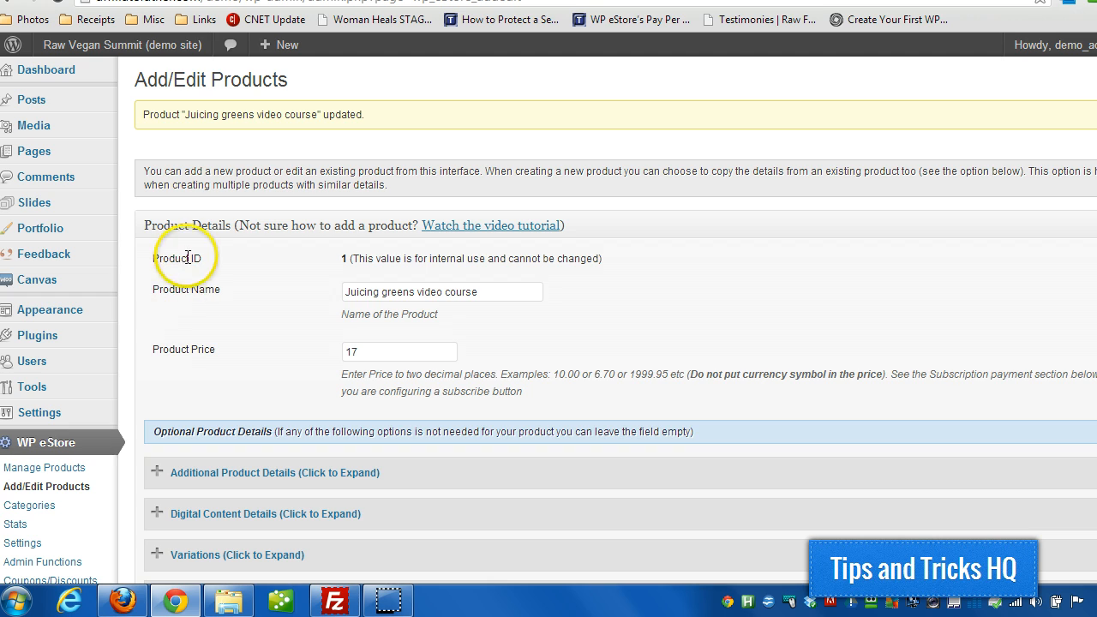
Scroll All Pages and open 'Juicing greens video course' in the editor.
scroll(down, 3)
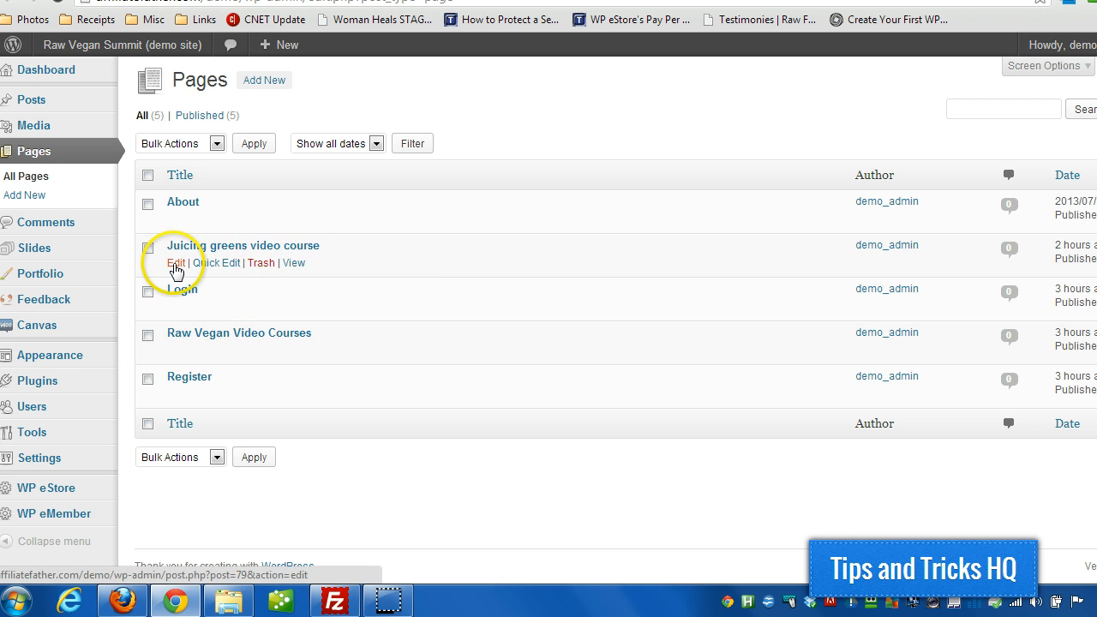
mouse_move(176, 262)
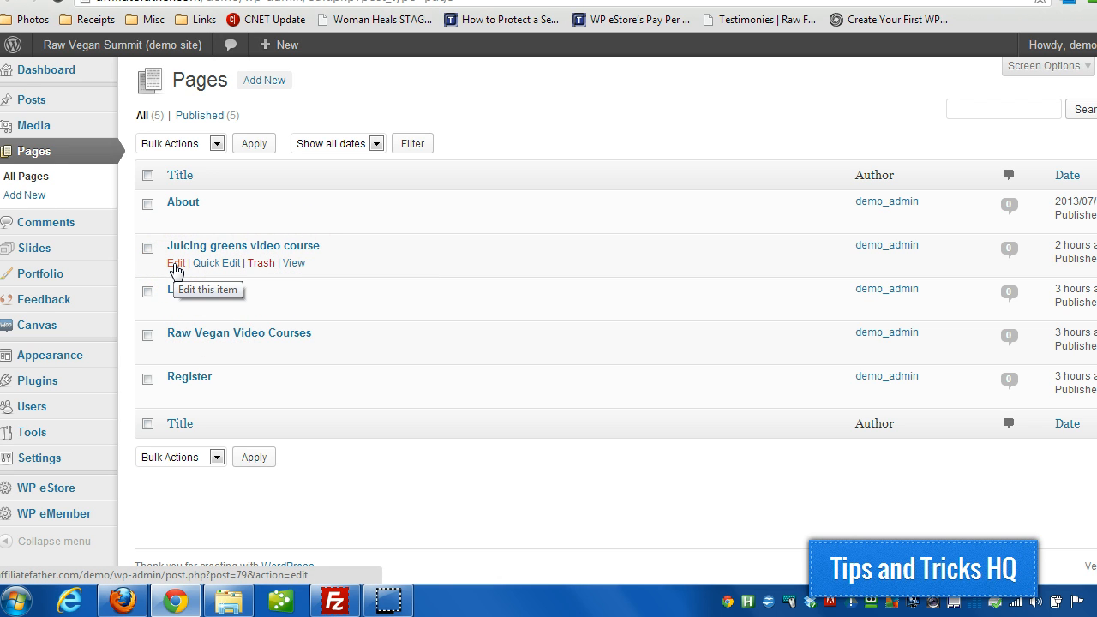
click(176, 263)
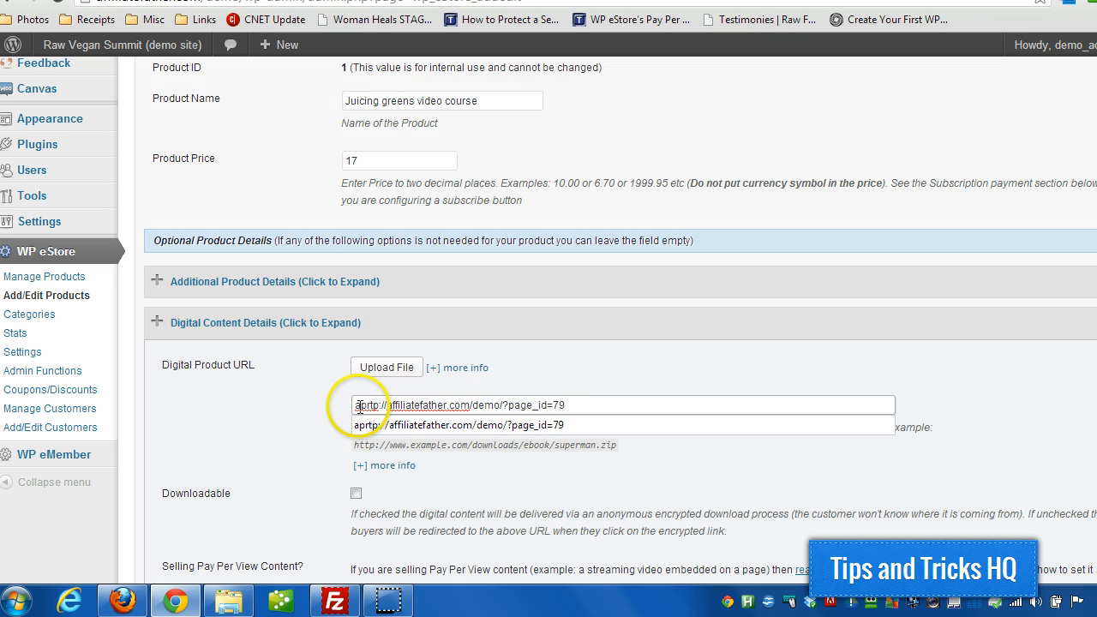
Highlight the aprtp prefix in the product URL, then scroll to the page's shortcode content.
double_click(367, 405)
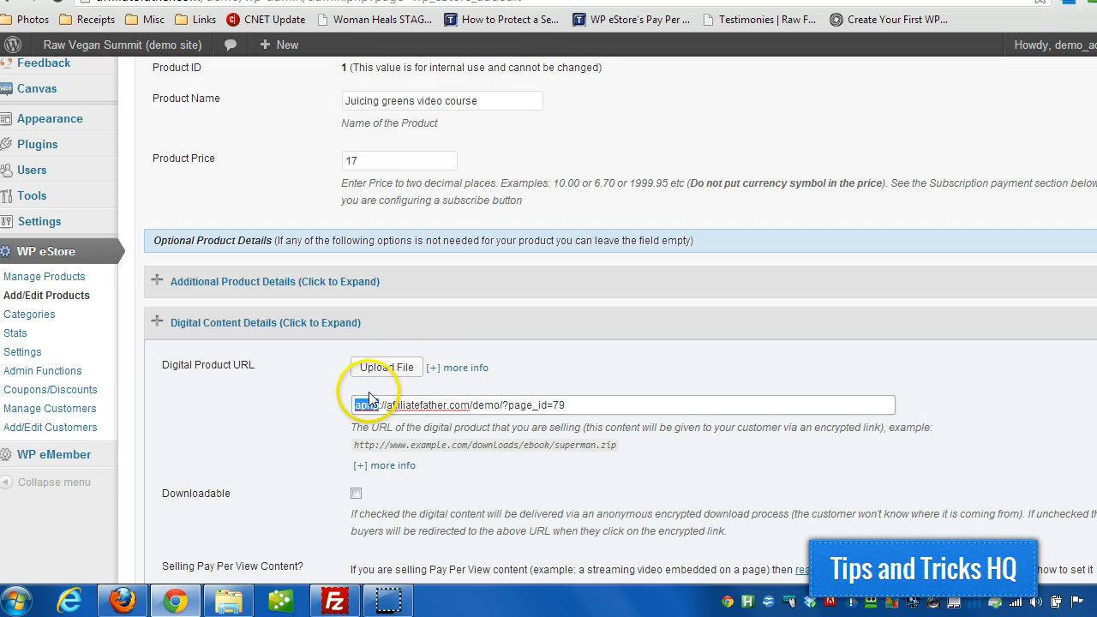
scroll(down, 3)
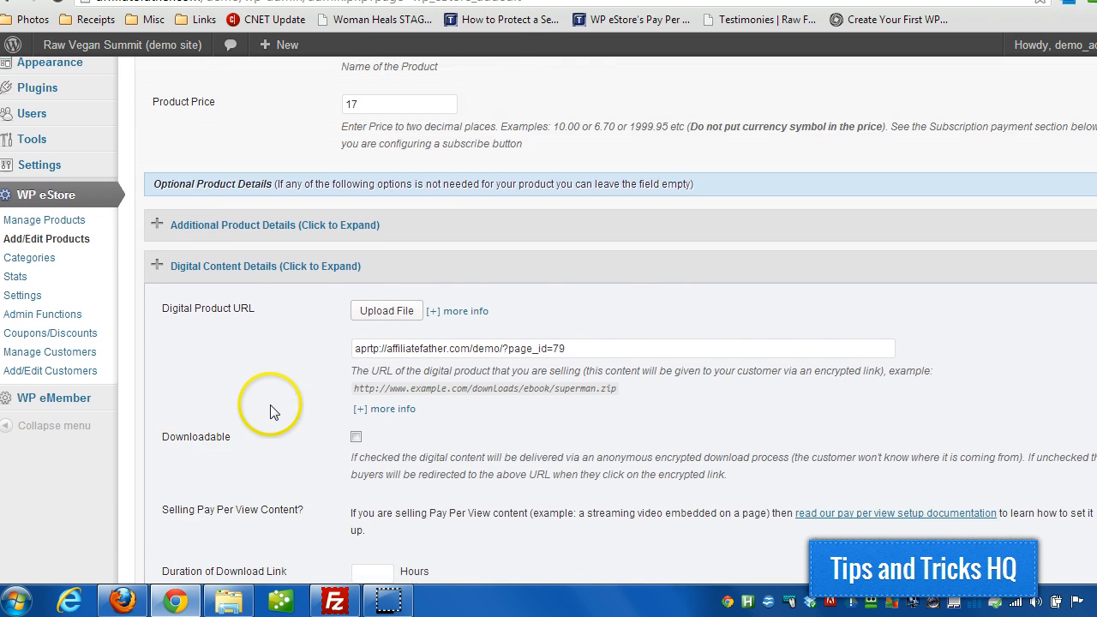
scroll(down, 3)
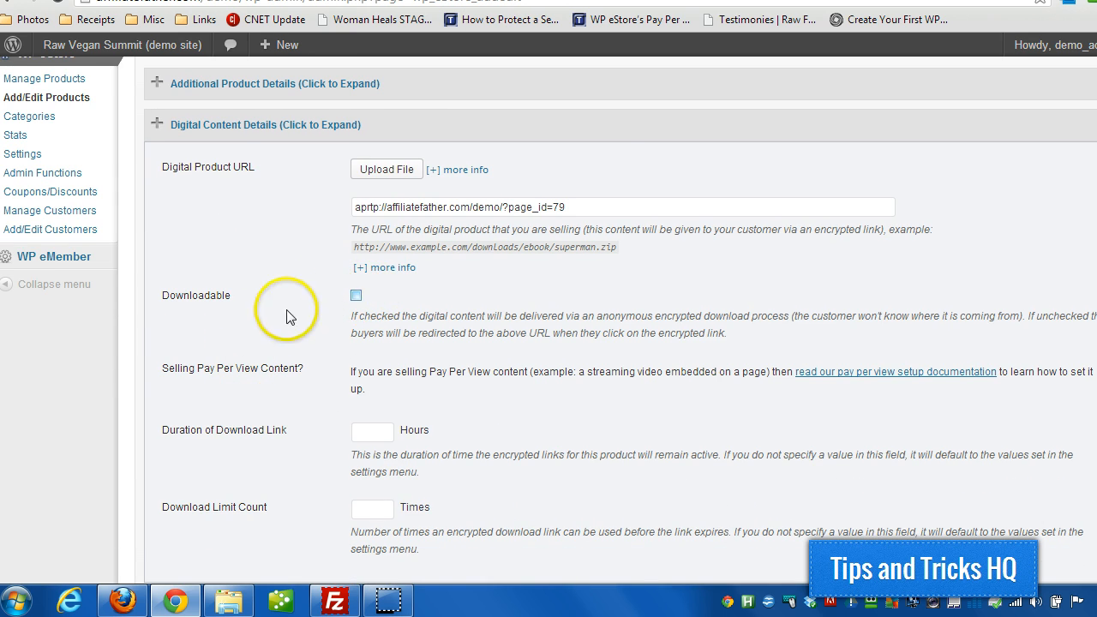
scroll(down, 3)
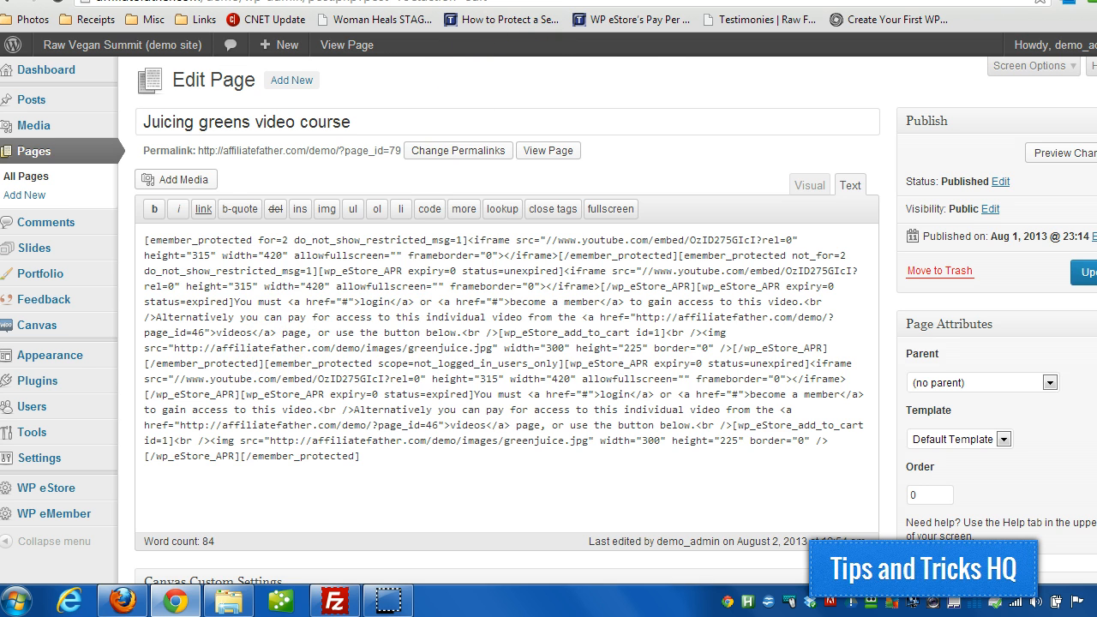
View the published Juicing greens video page, then return to its shortcode text.
click(548, 150)
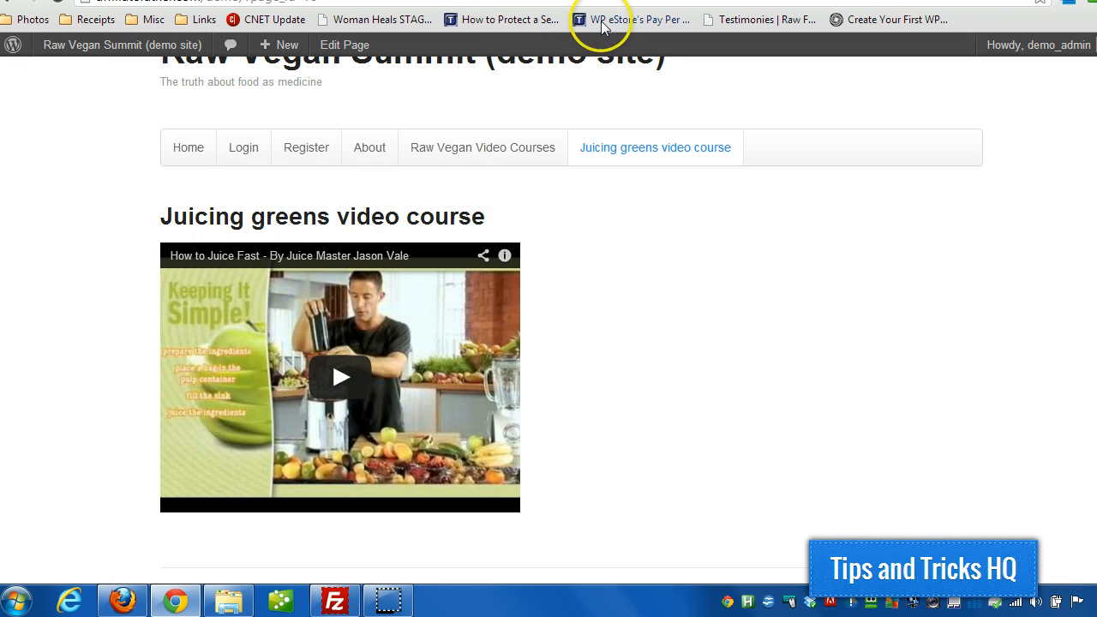
click(344, 45)
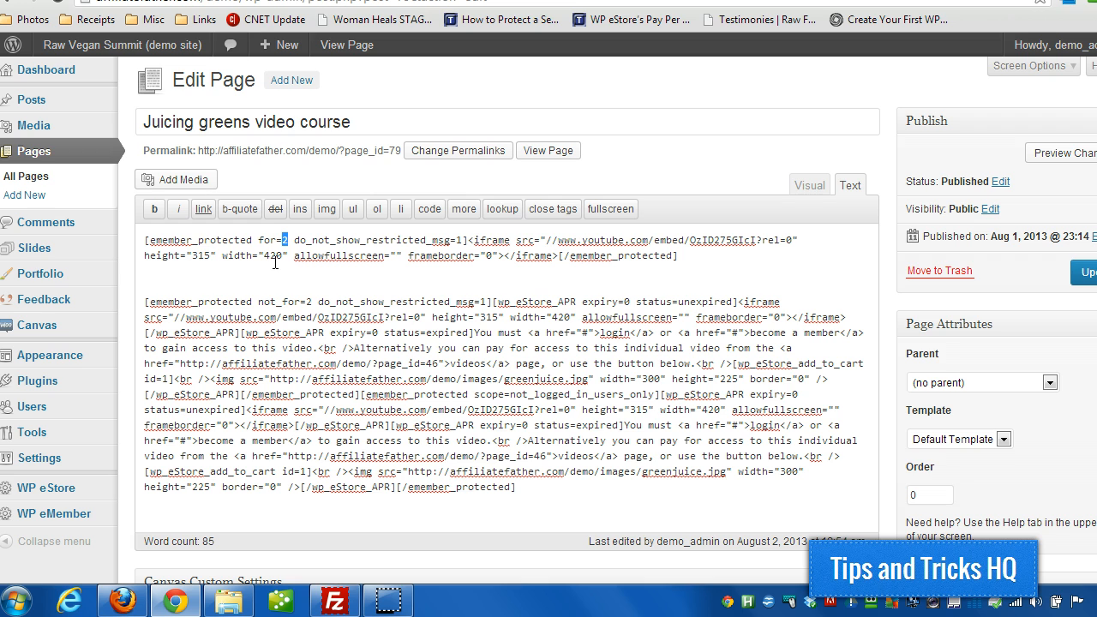
mouse_move(53, 513)
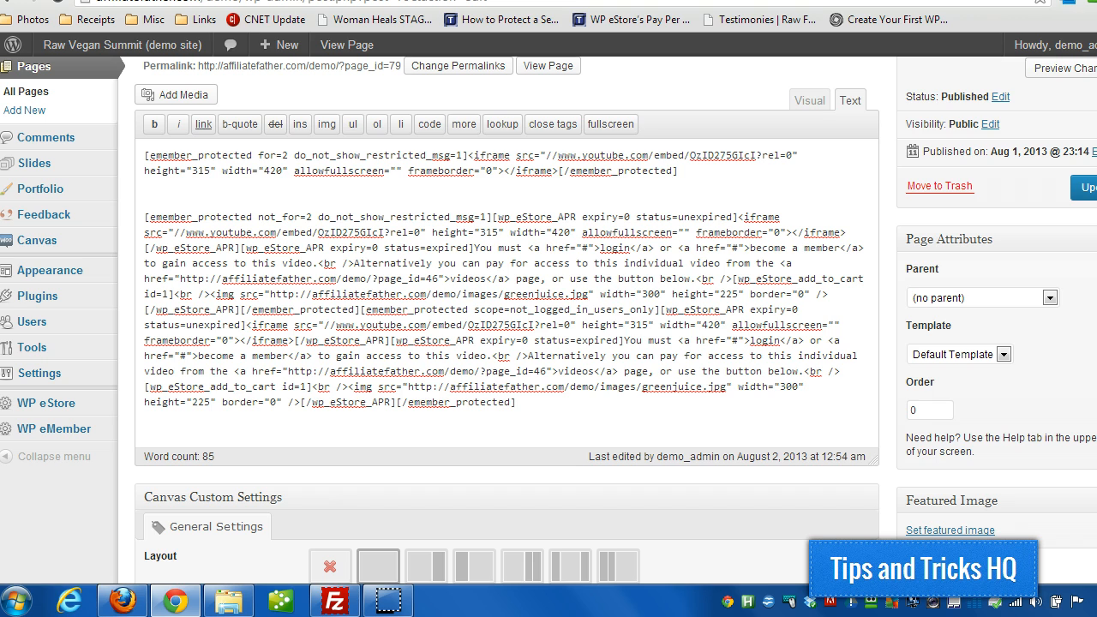
click(47, 549)
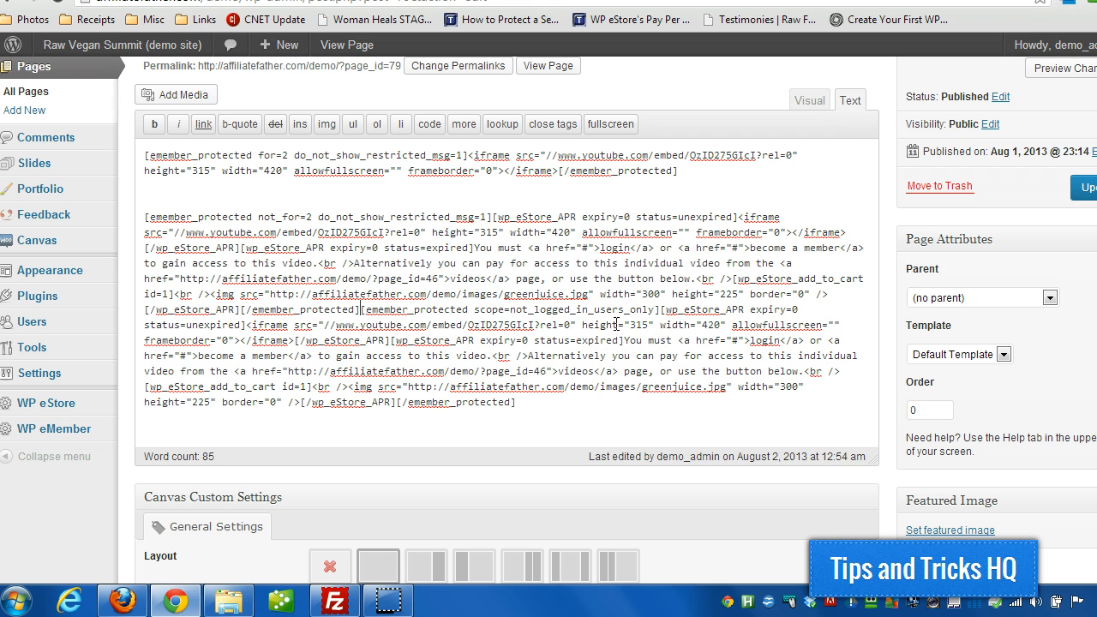
scroll(down, 3)
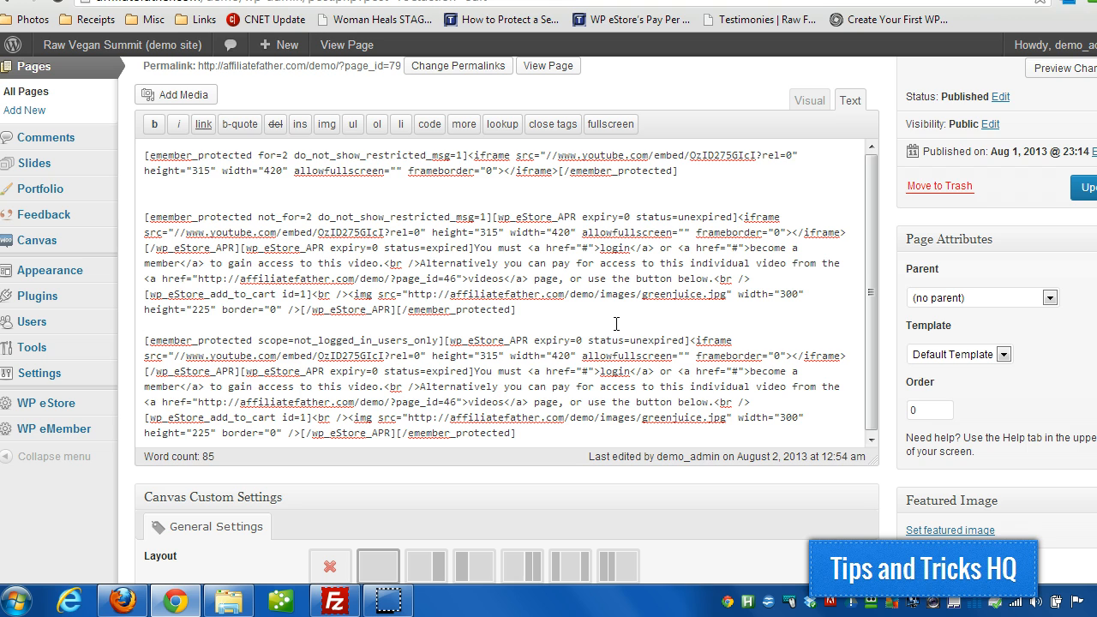
scroll(down, 3)
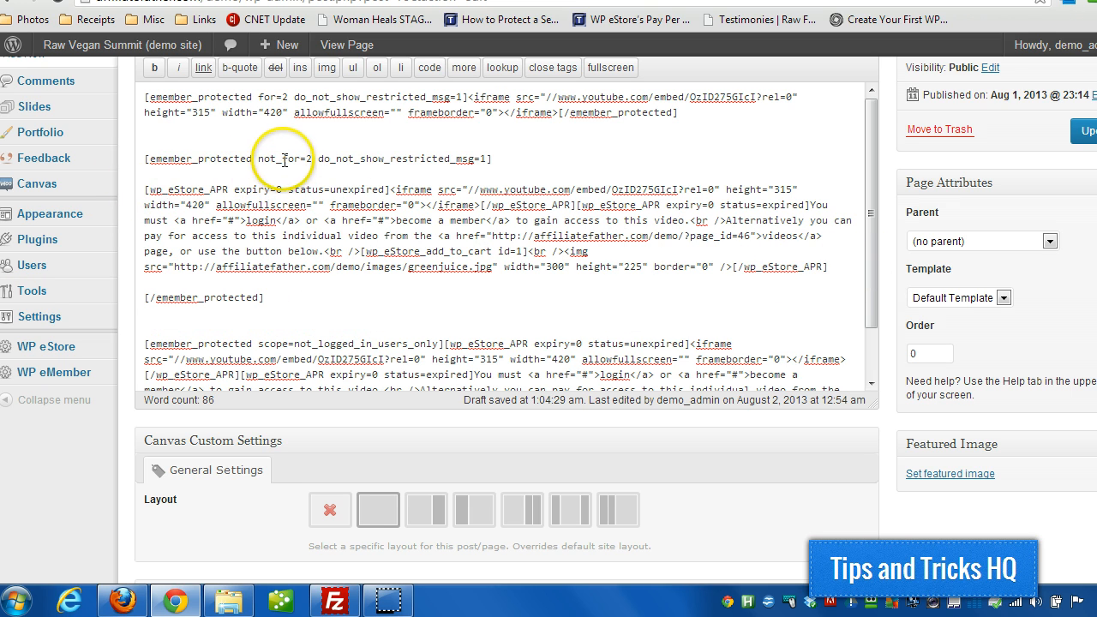
Highlight the not_for=2 condition, unexpired and expired statuses, and the restricted access message.
double_click(285, 158)
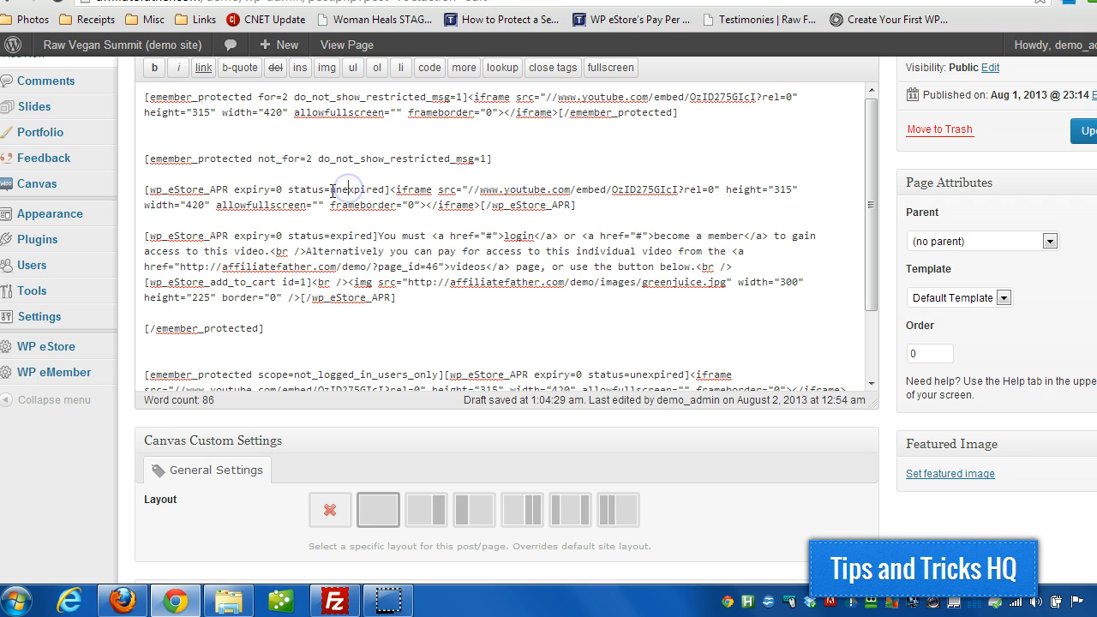
double_click(356, 190)
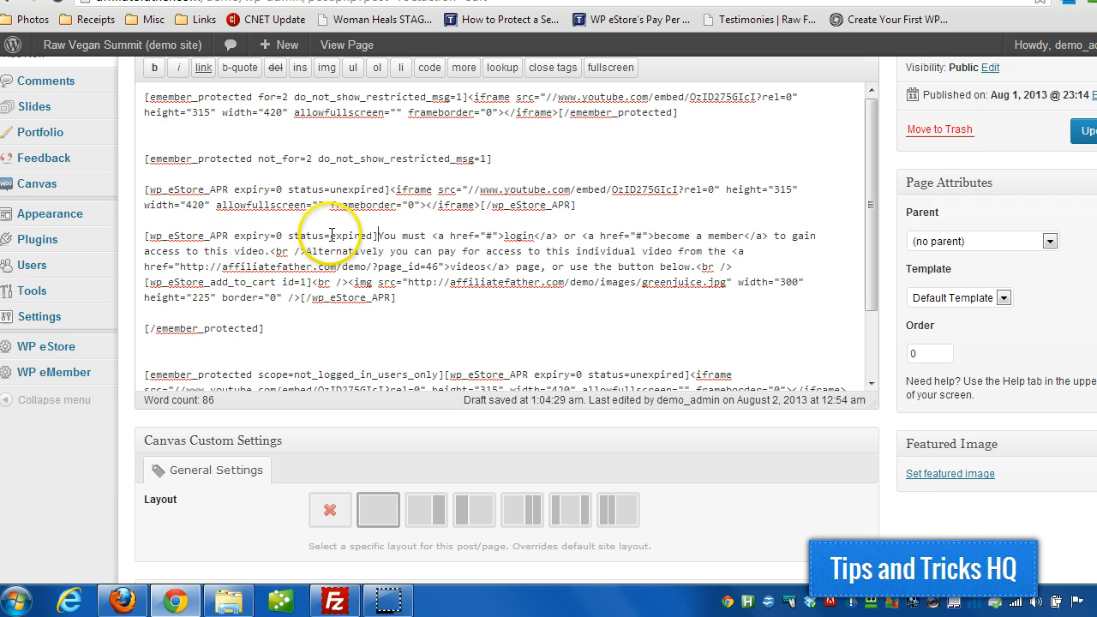
double_click(350, 235)
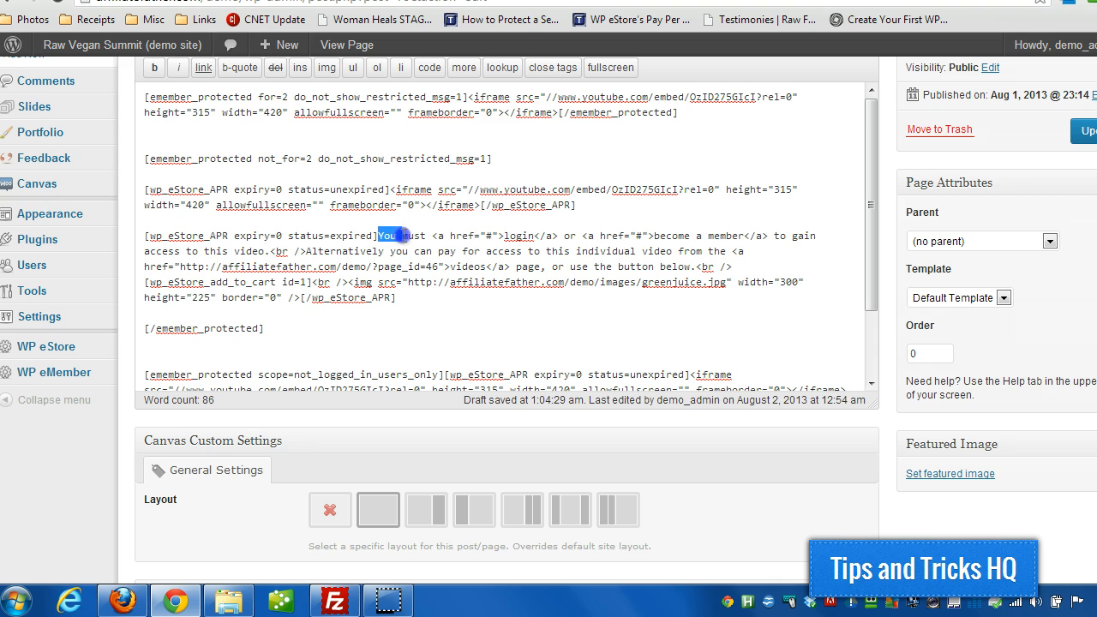
drag(388, 236, 510, 252)
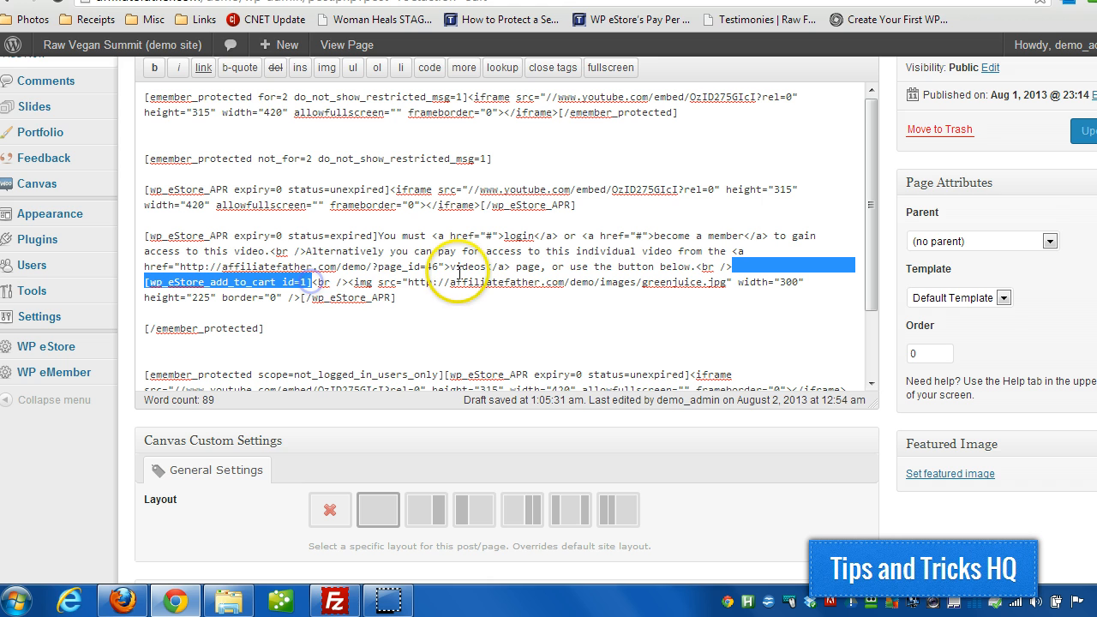
Highlight the wp_eStore_APR shortcode, its unexpired status and the expired-status message block.
scroll(down, 3)
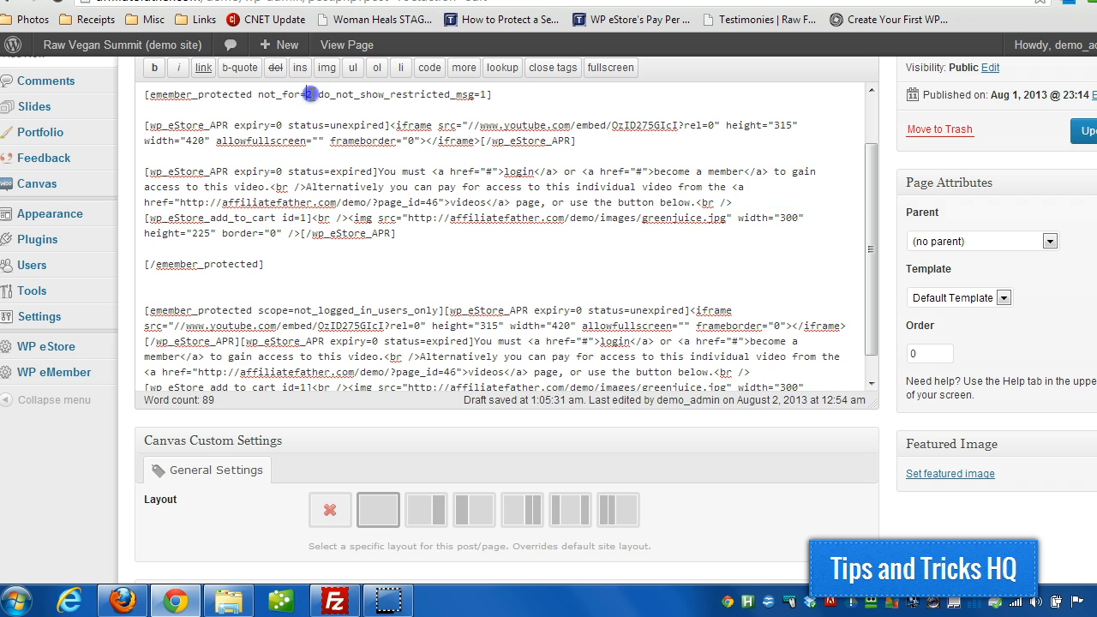
scroll(down, 3)
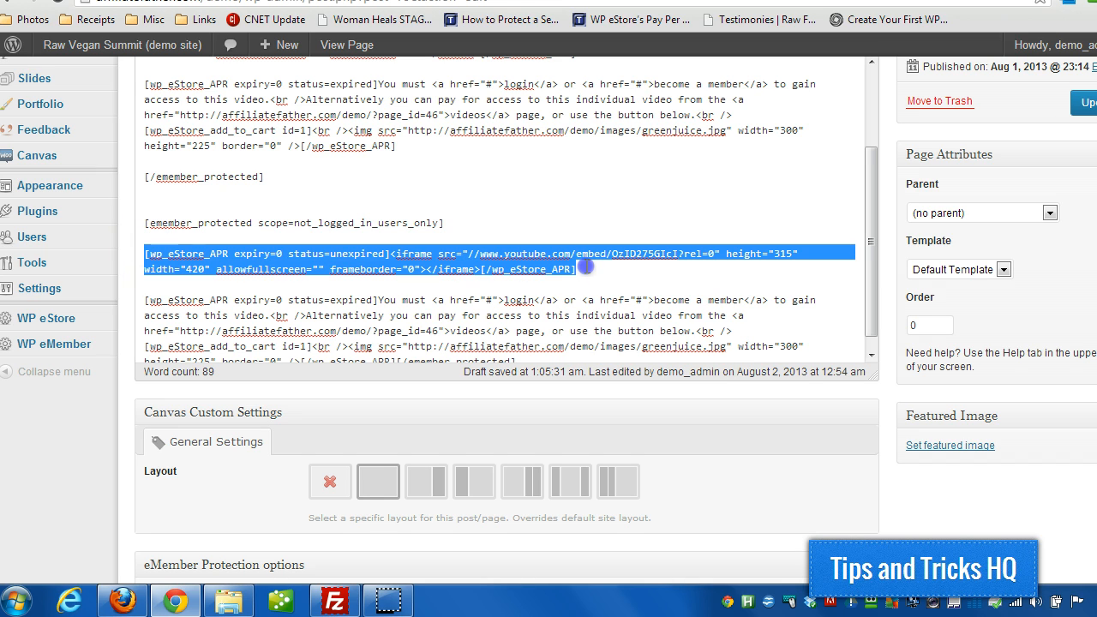
click(183, 253)
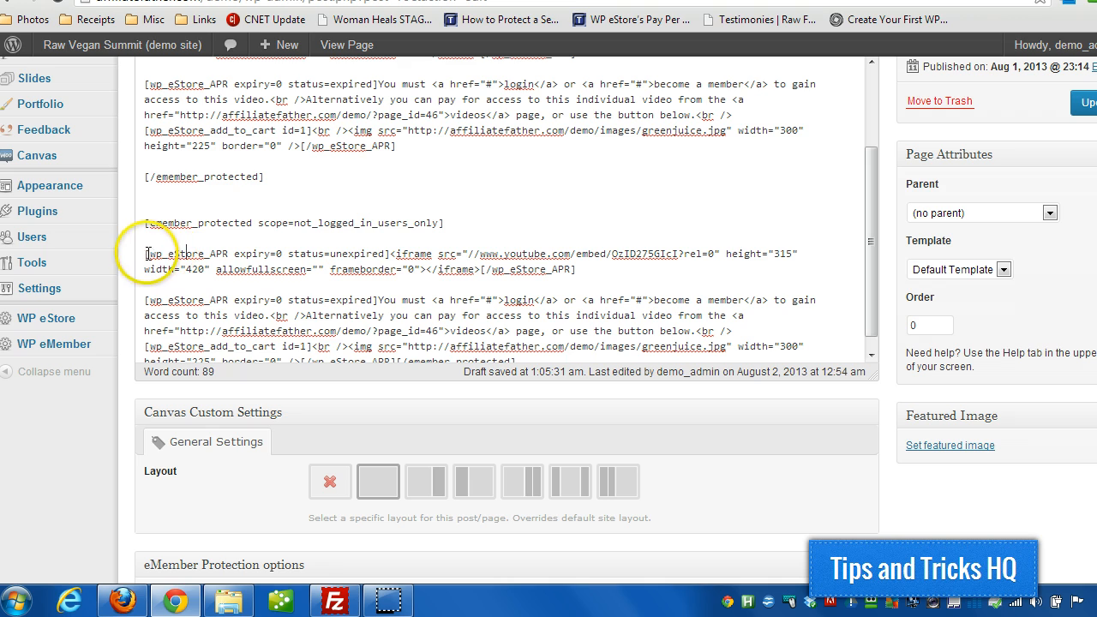
double_click(180, 254)
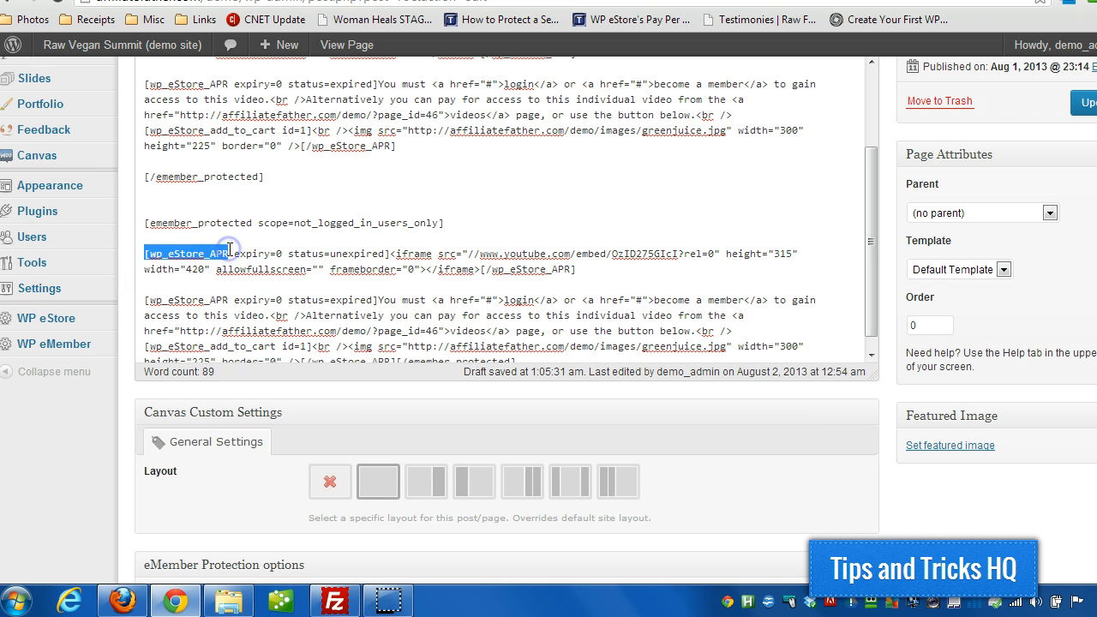
mouse_move(414, 242)
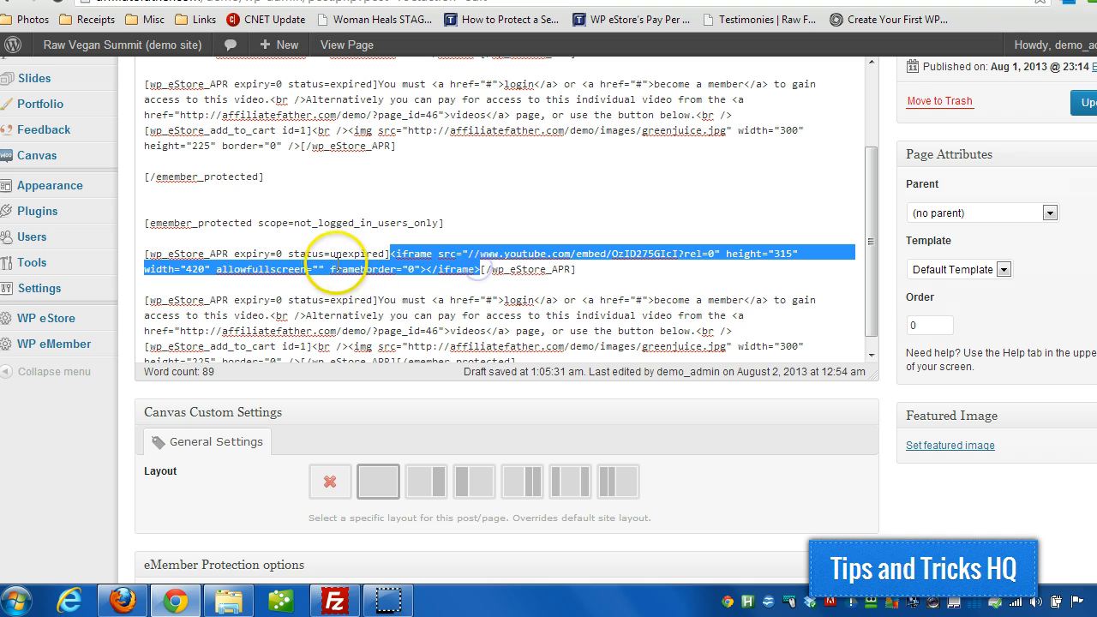
click(328, 249)
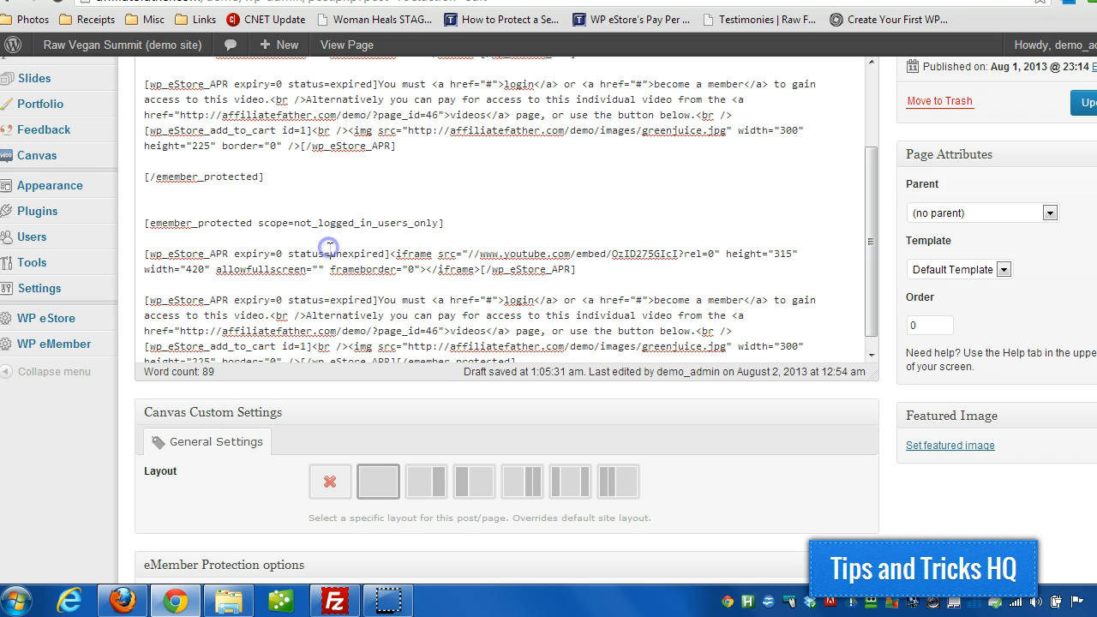
double_click(342, 254)
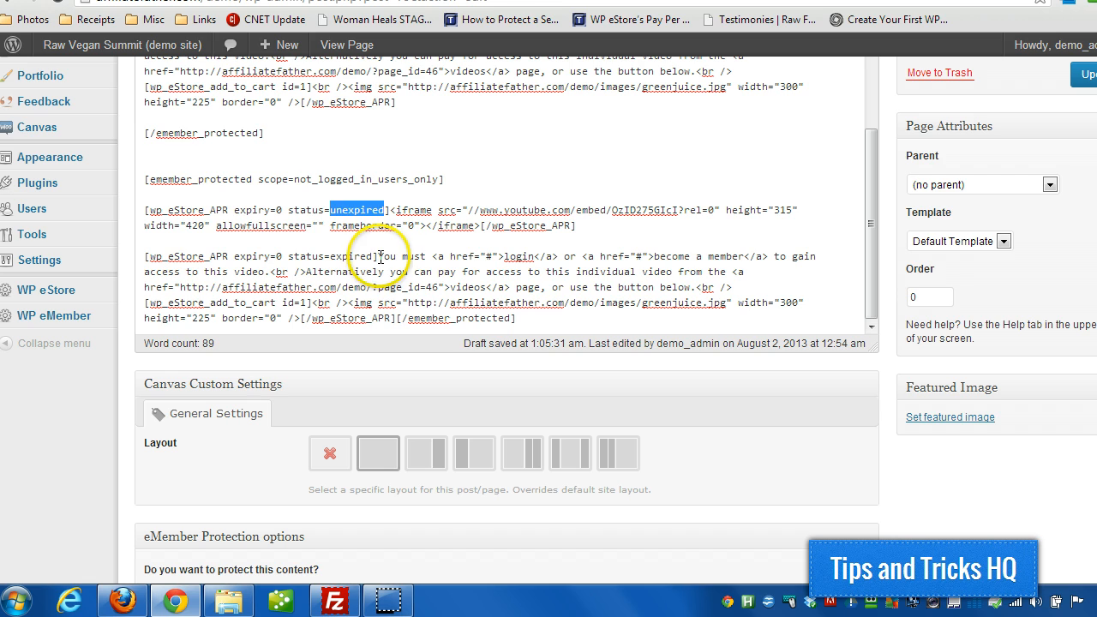
drag(379, 255, 407, 303)
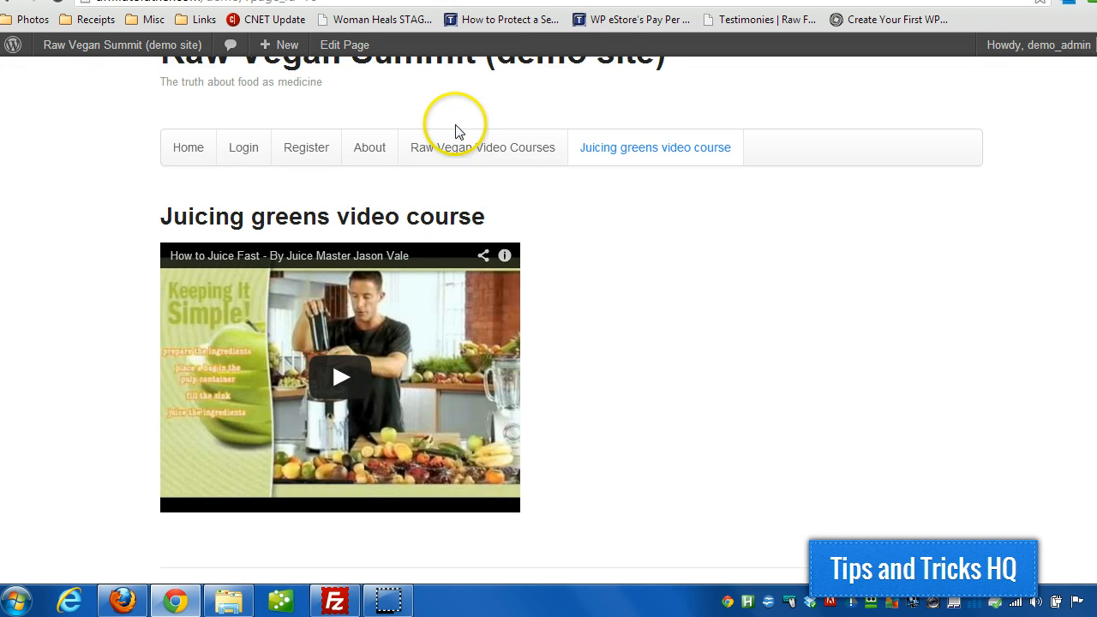
View the Raw Vegan Video Courses page, then return to its editor tab.
click(482, 148)
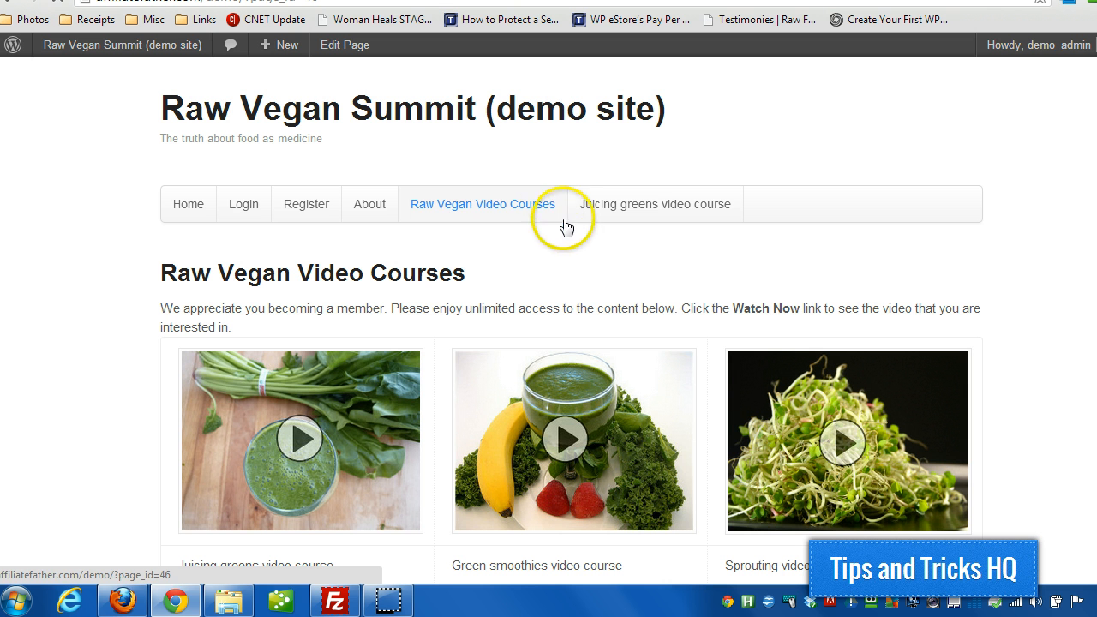
scroll(down, 3)
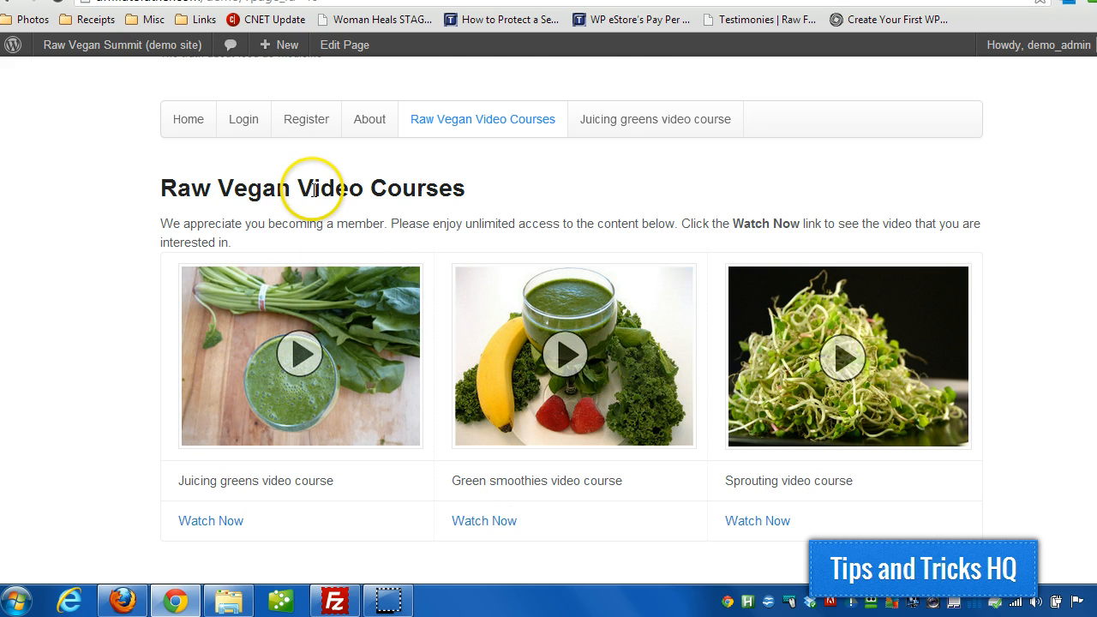
click(344, 45)
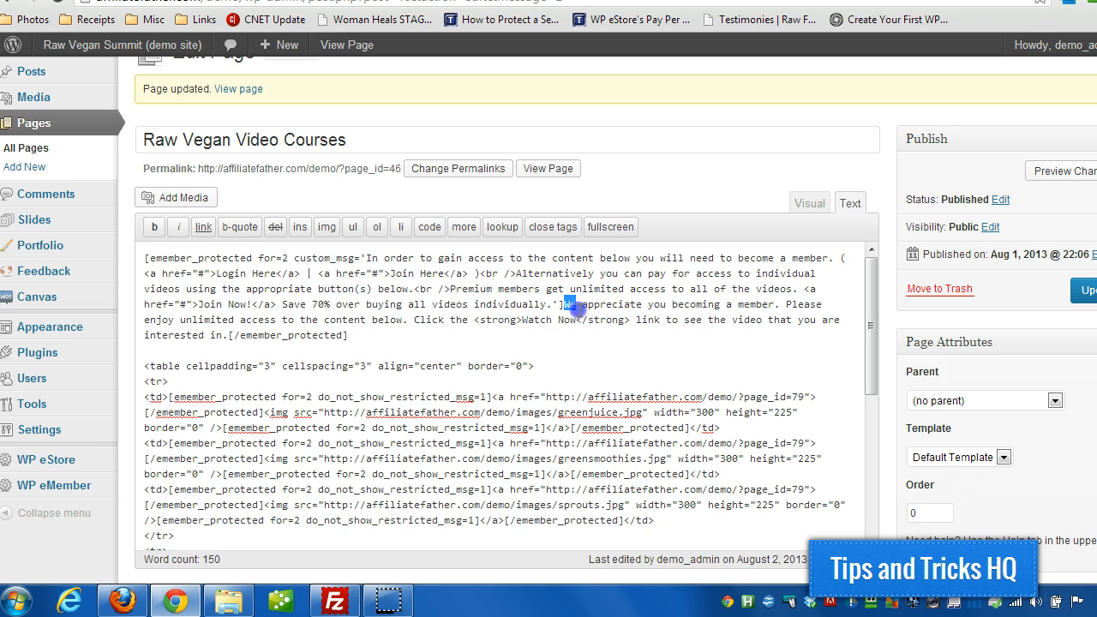
Highlight the members-only welcome message inside the emember_protected shortcode.
drag(572, 304, 225, 335)
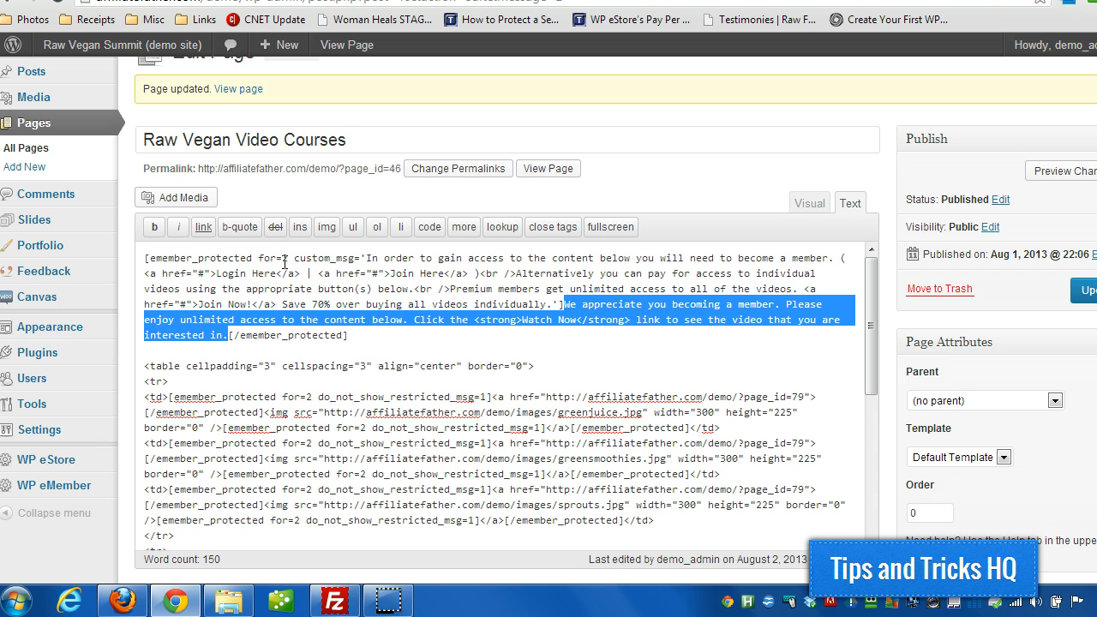
click(563, 304)
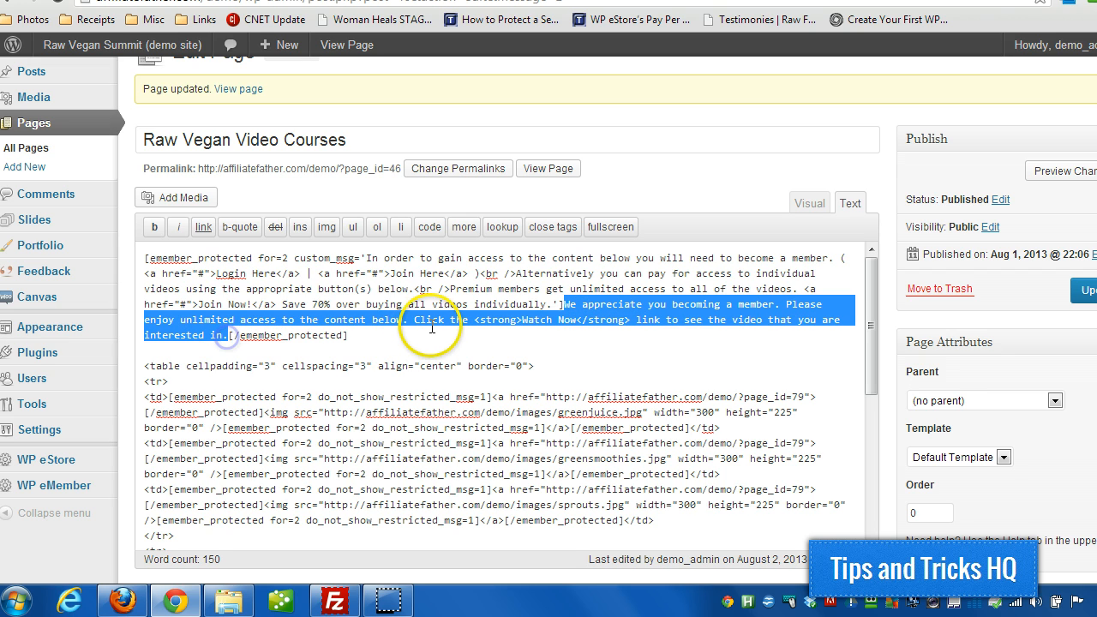
click(433, 326)
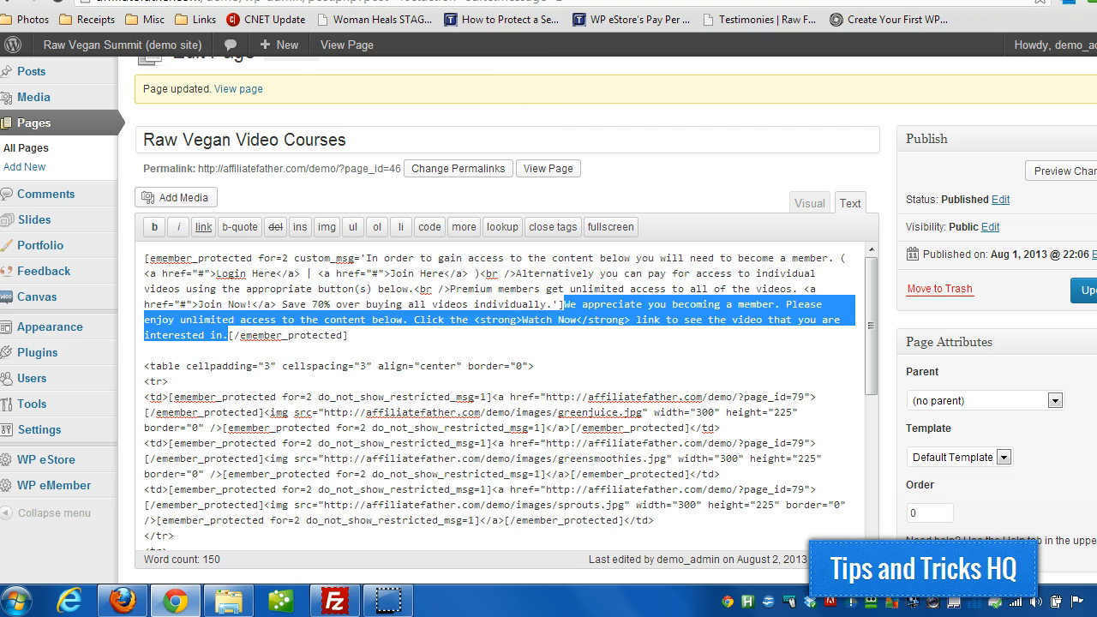
Return to the live Raw Vegan Video Courses page and scroll through its Watch Now links.
click(346, 44)
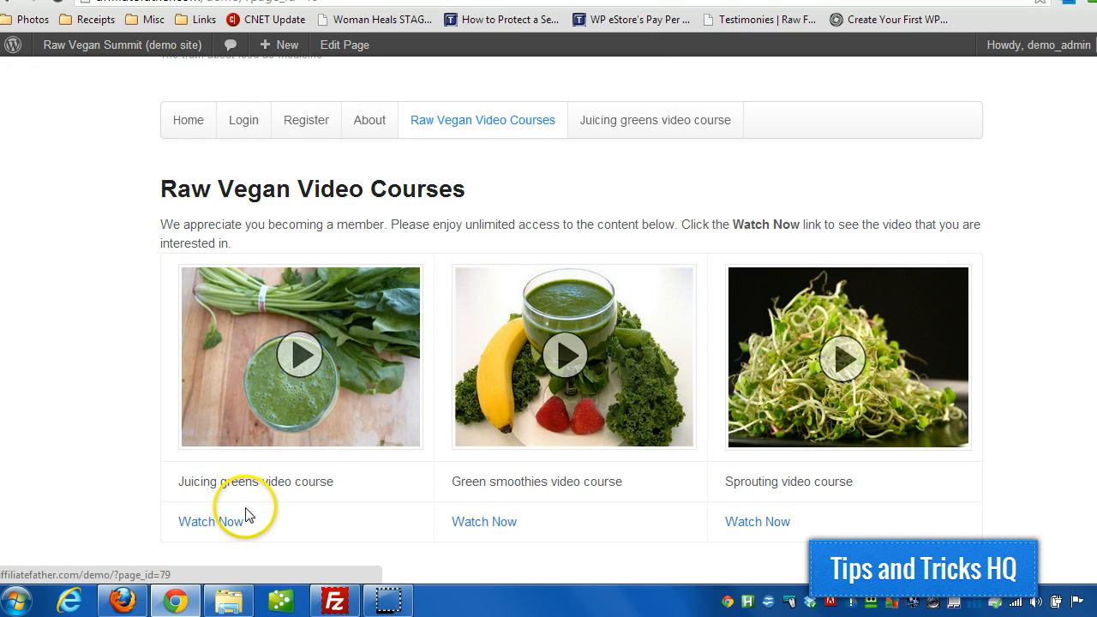
mouse_move(756, 522)
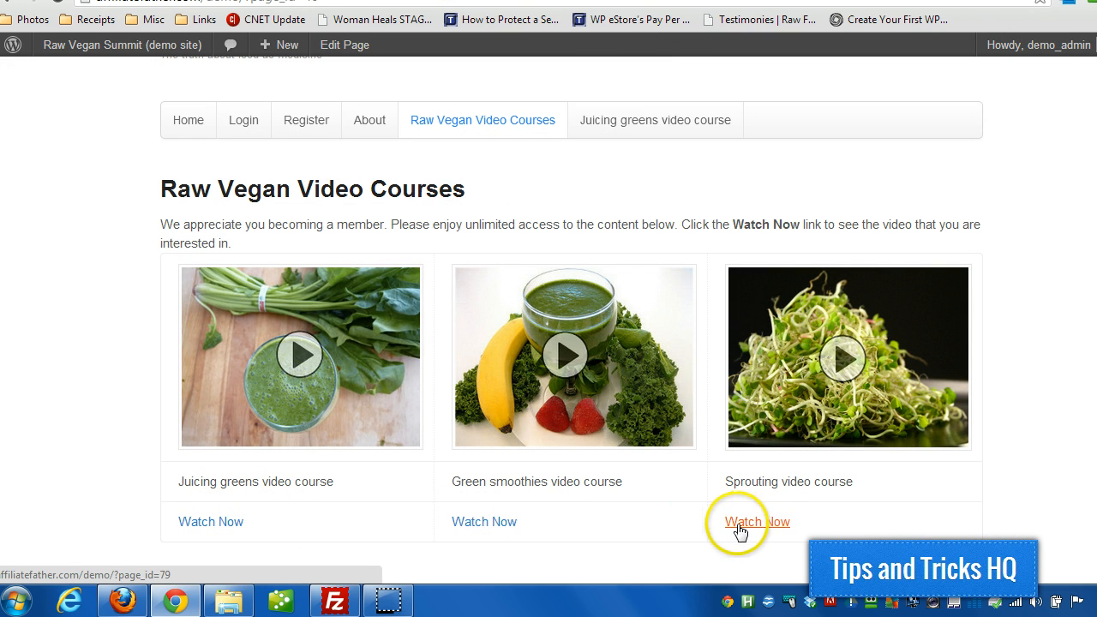
mouse_move(177, 523)
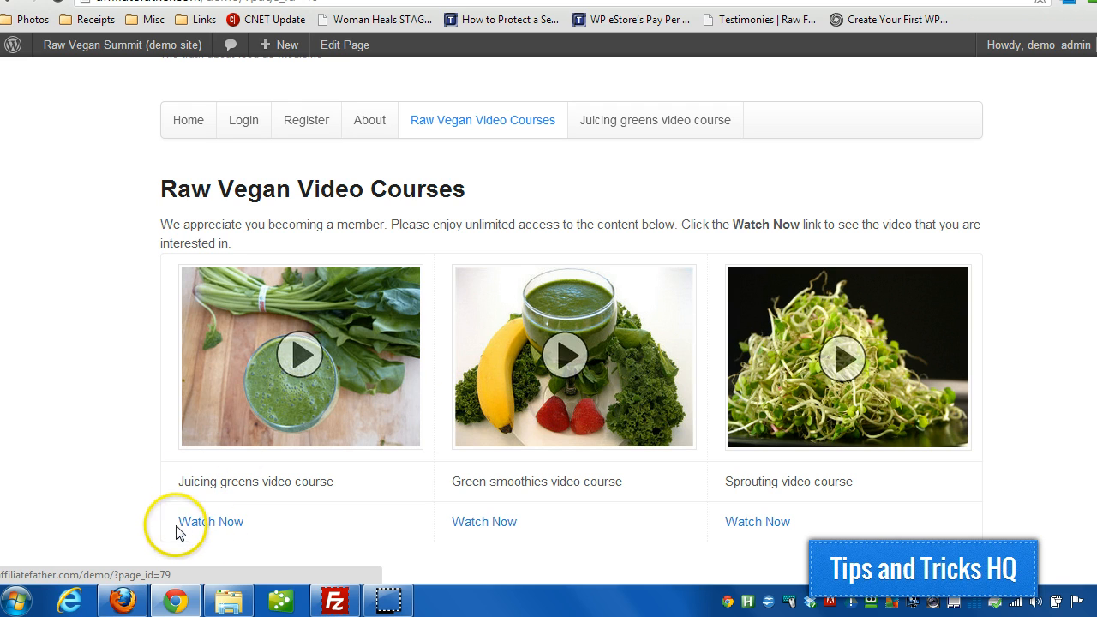
mouse_move(356, 320)
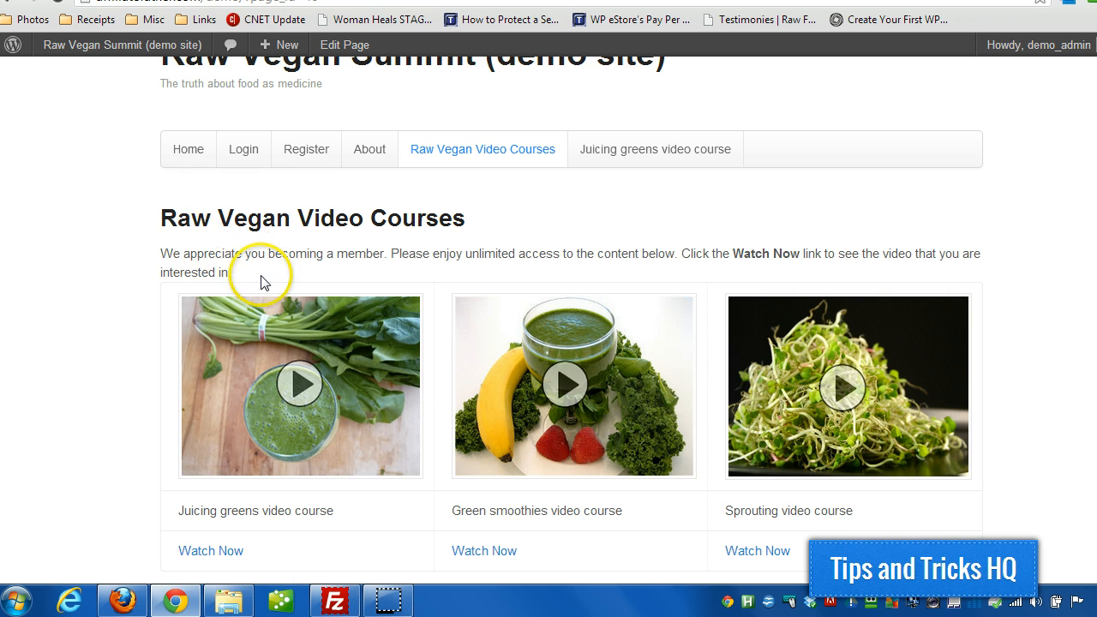
scroll(down, 3)
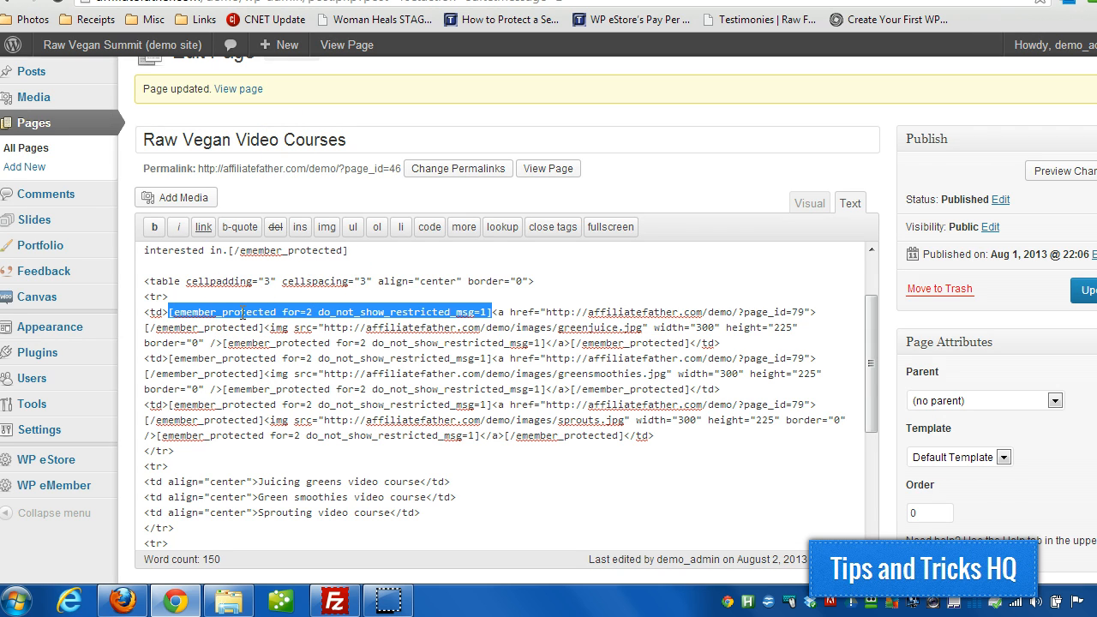
Highlight the first cell's emember_protected, not_logged_in_users_only and product 1 Add to Cart shortcodes.
scroll(down, 3)
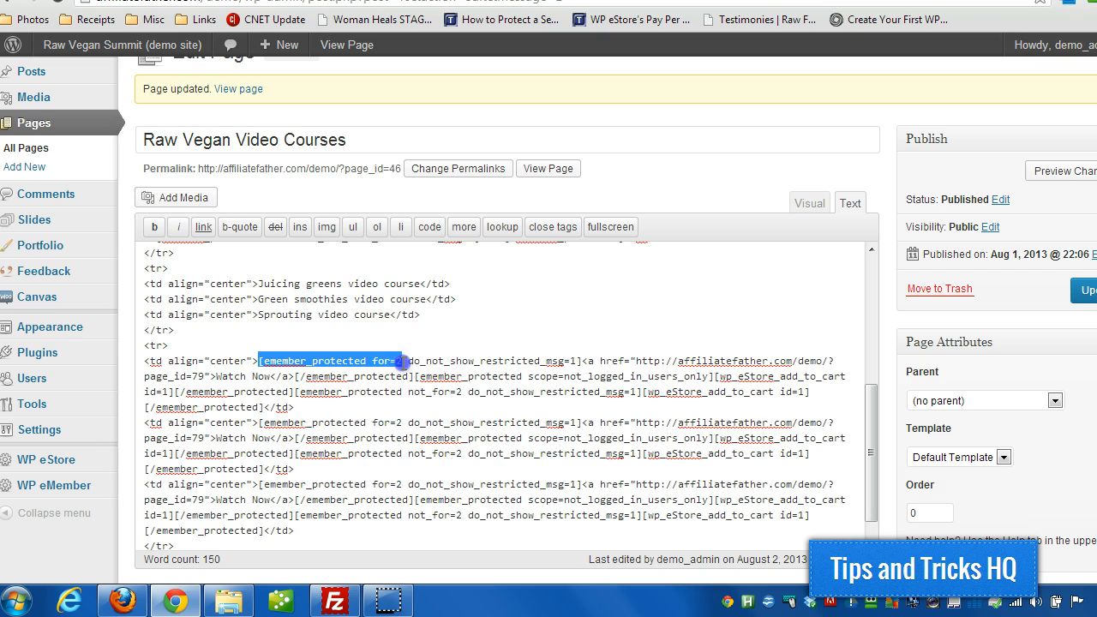
drag(395, 360, 583, 353)
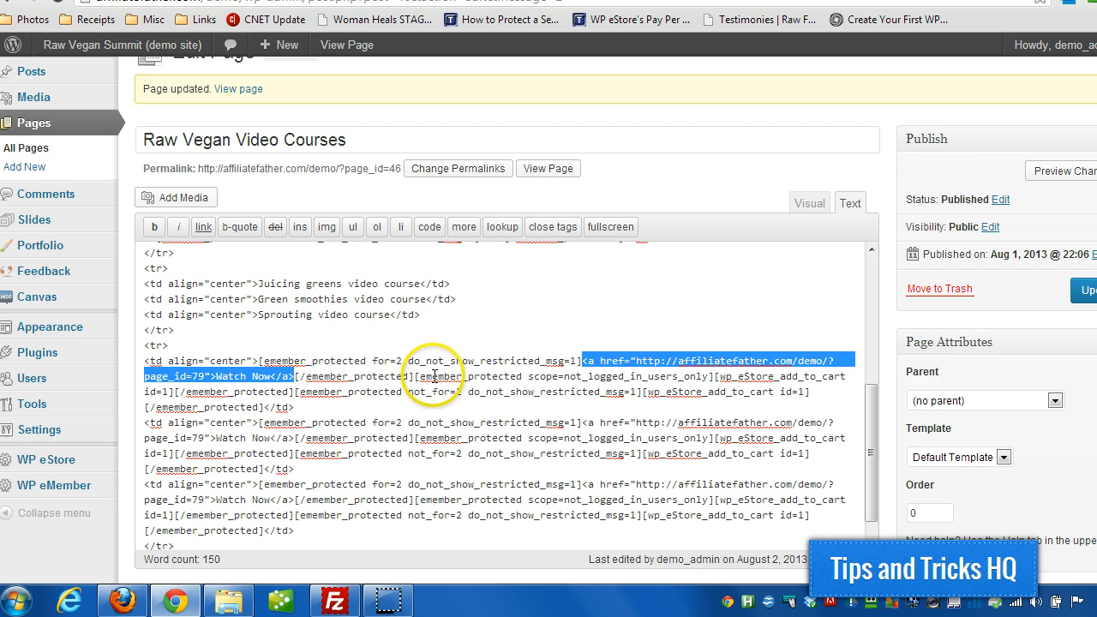
double_click(445, 377)
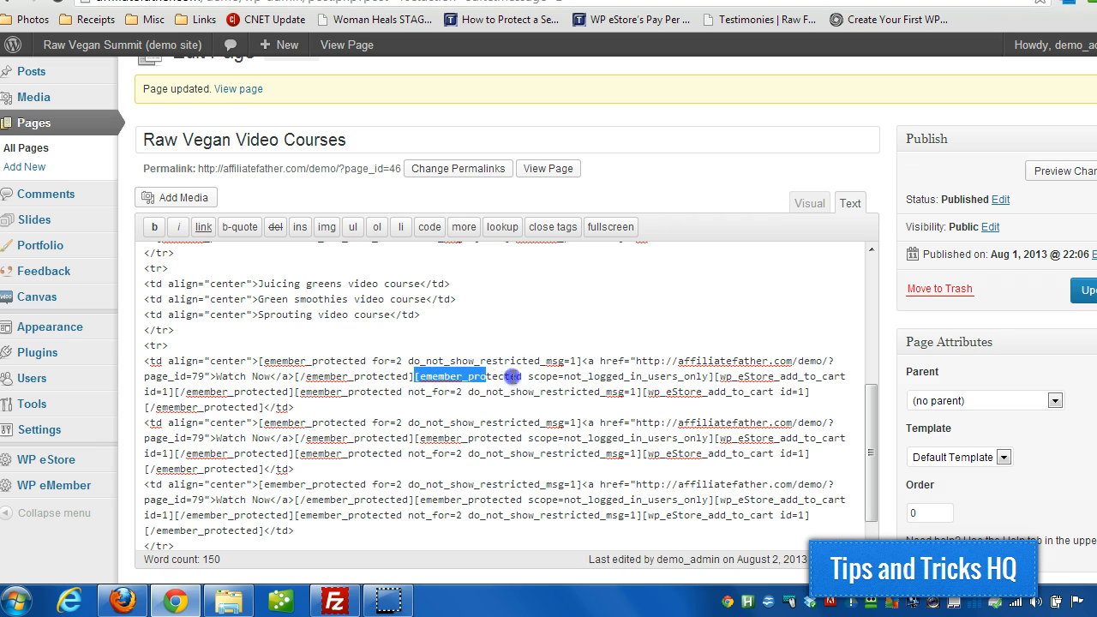
drag(514, 375, 711, 376)
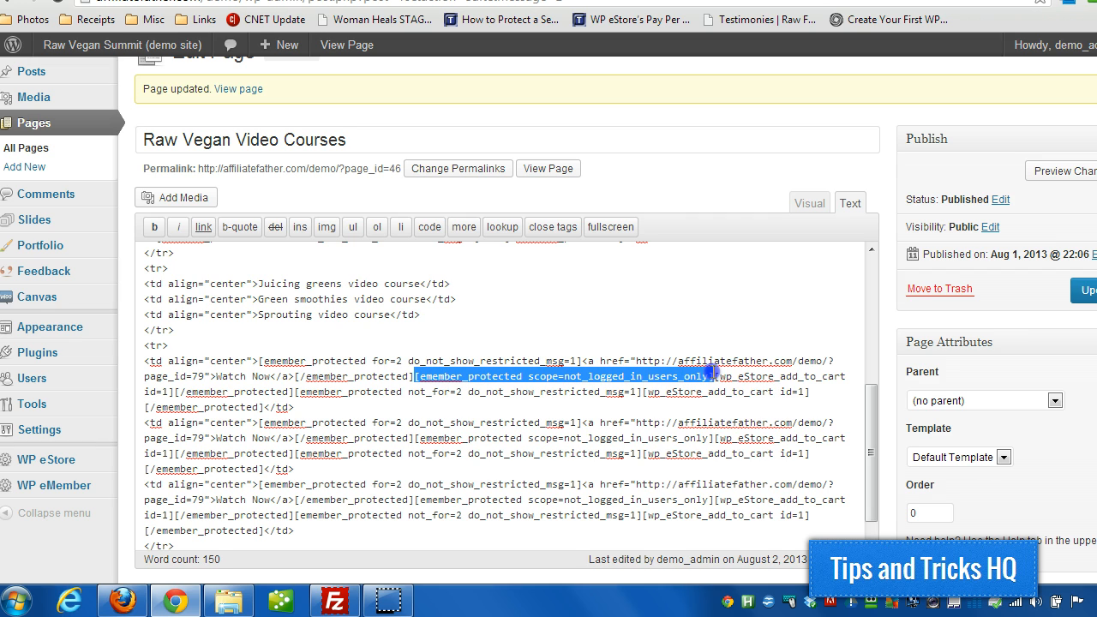
click(719, 375)
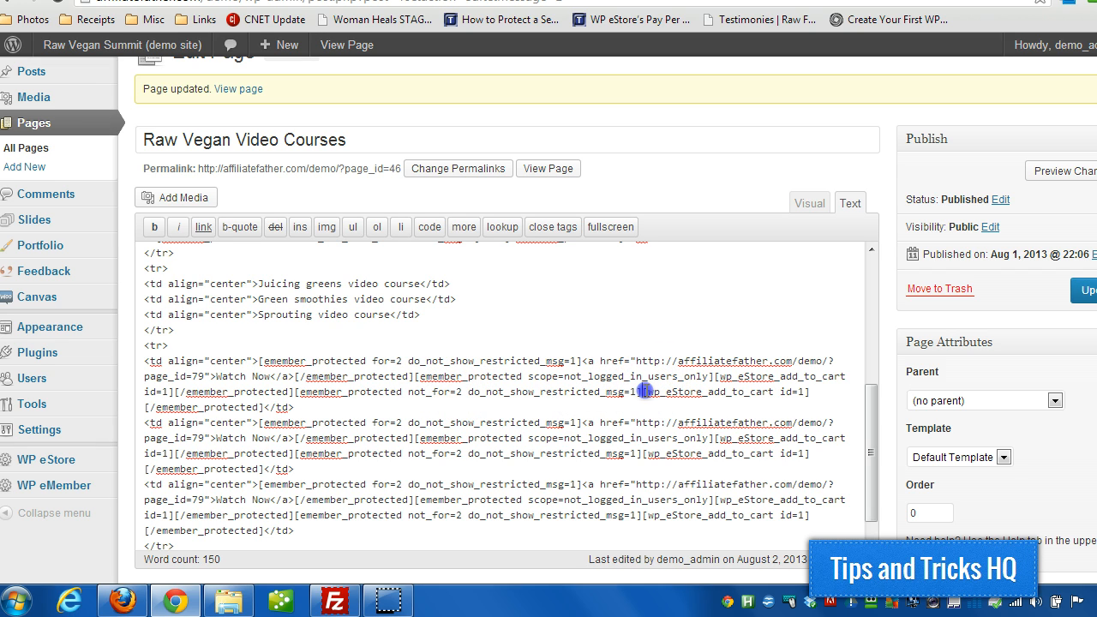
drag(638, 391, 806, 391)
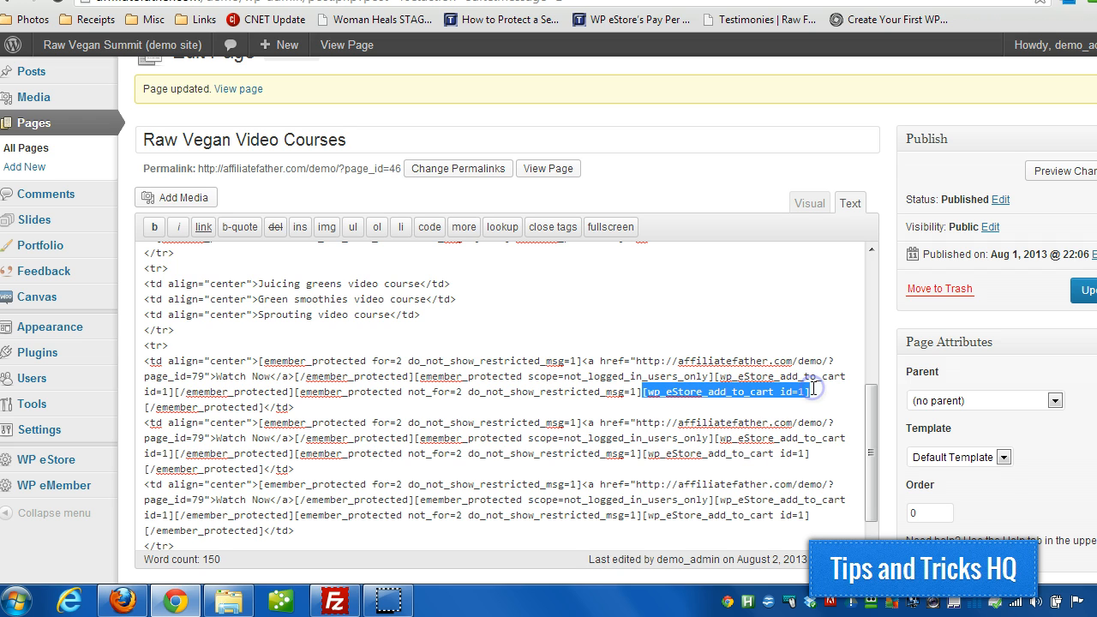
mouse_move(193, 417)
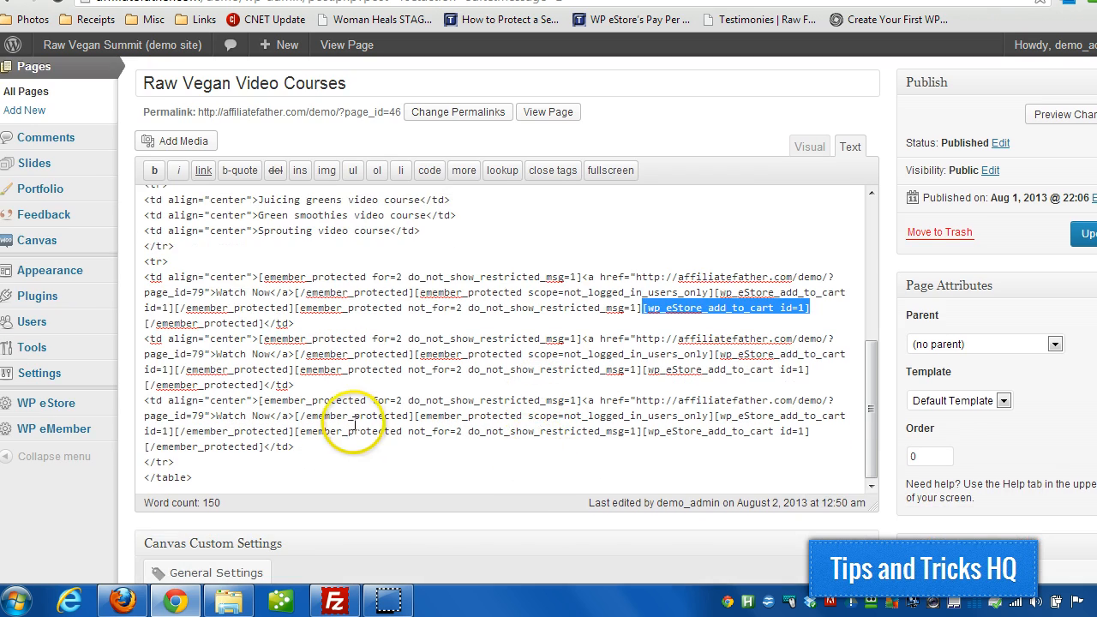
click(1084, 234)
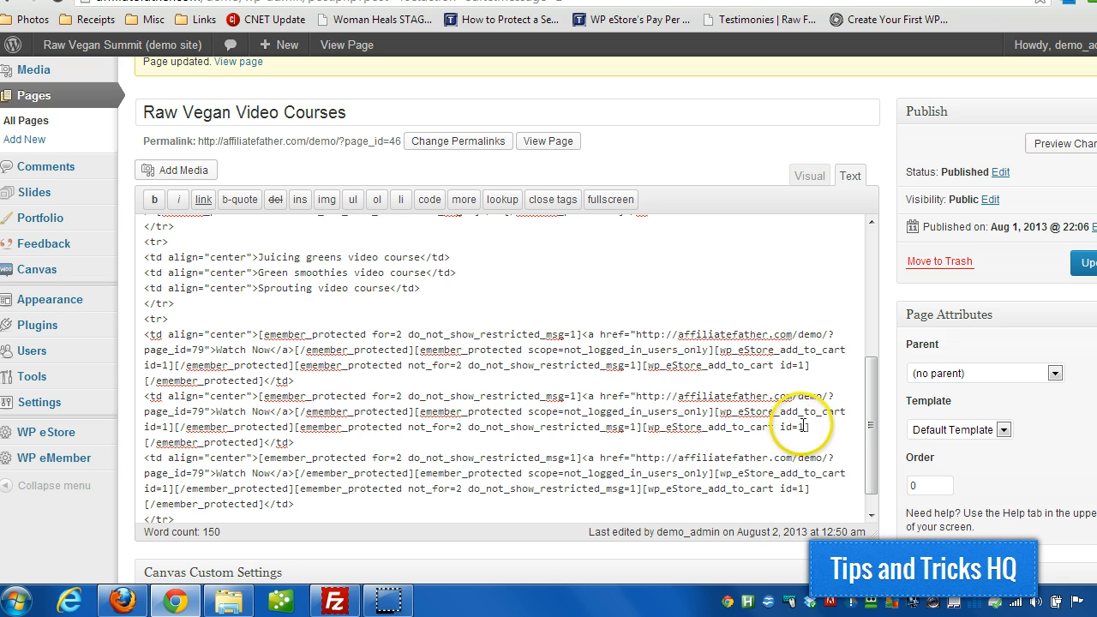
mouse_move(162, 345)
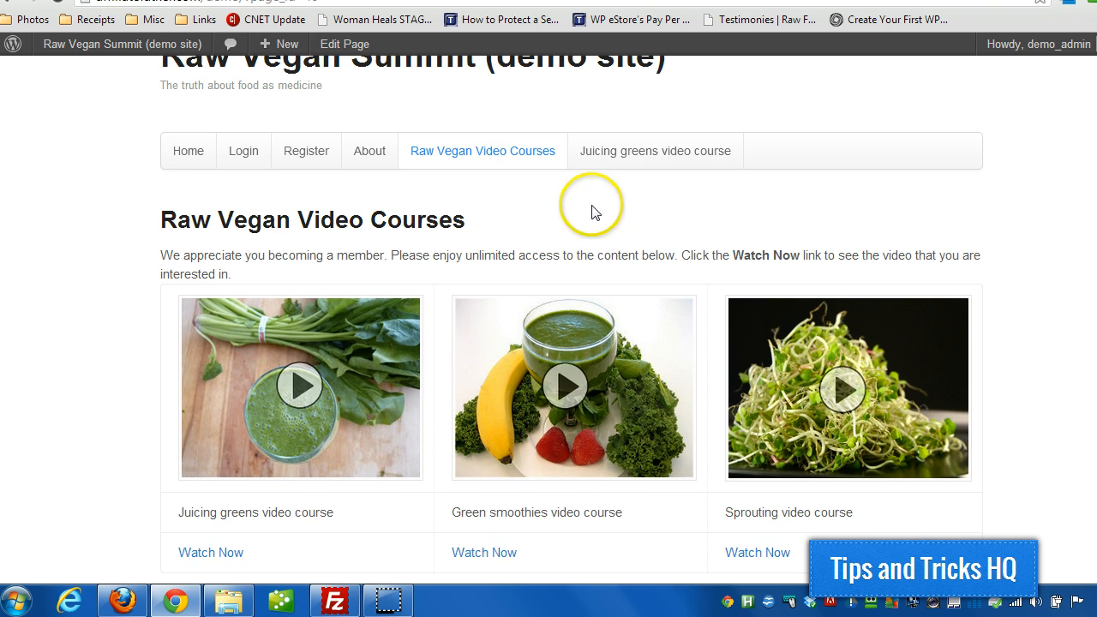
Go to the Juicing greens video course page and view its embedded video as the logged-in admin.
click(654, 151)
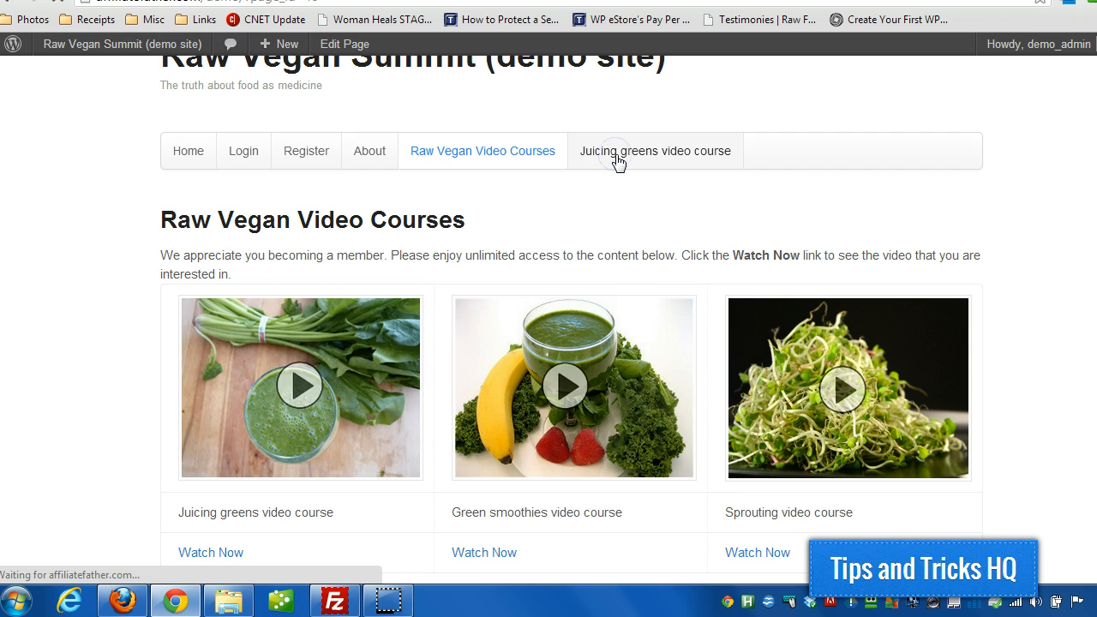
click(654, 150)
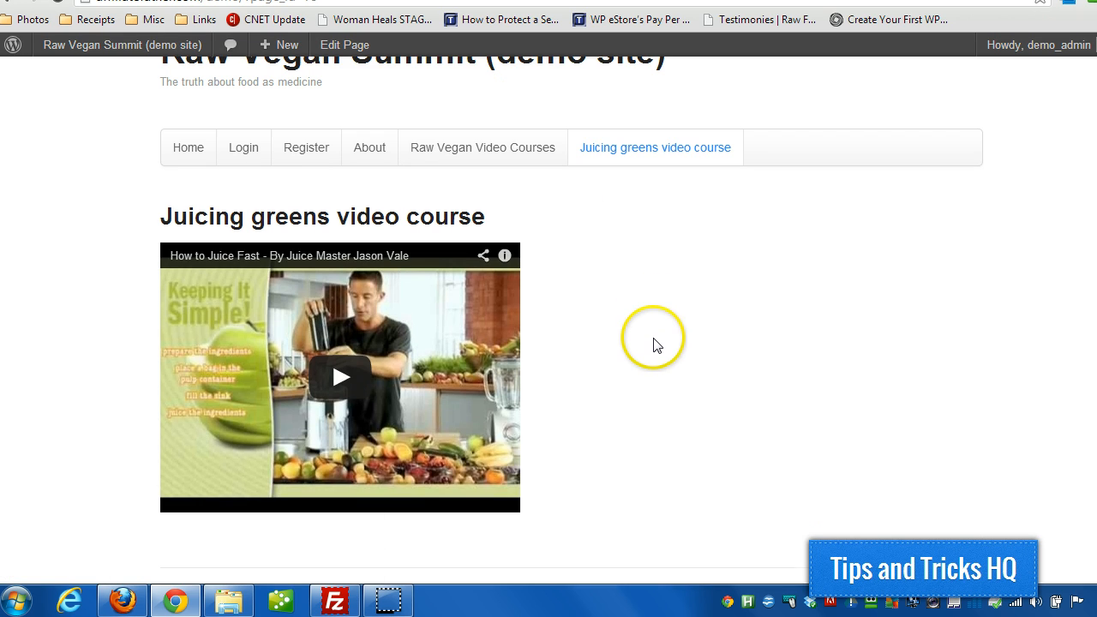
mouse_move(702, 388)
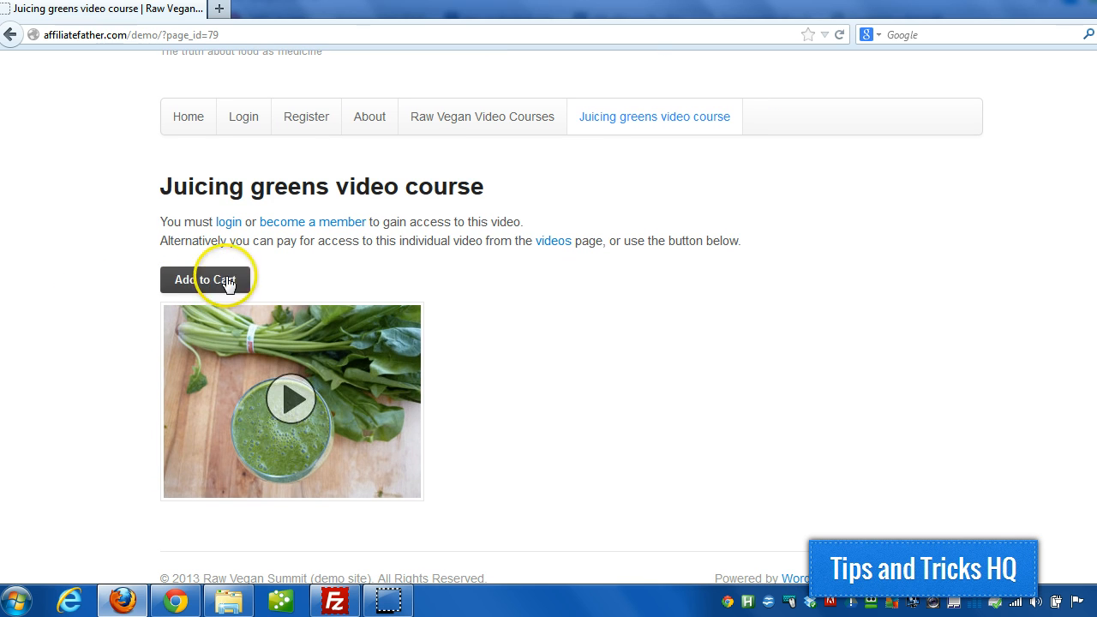
mouse_move(313, 222)
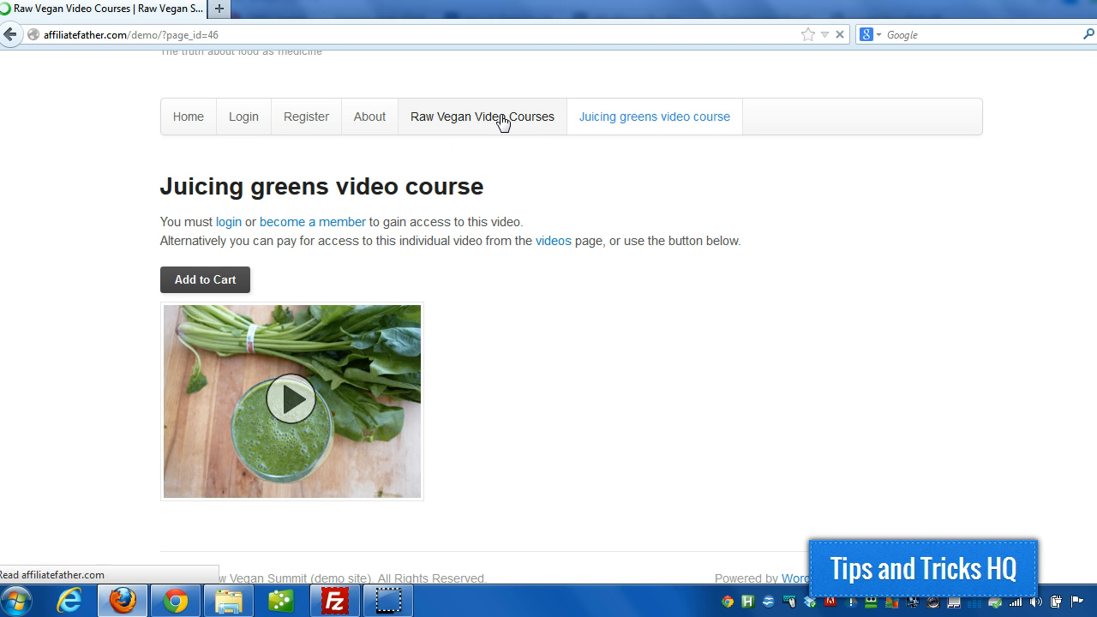
As a logged-out visitor, view the video courses page down to each course's Add to Cart button.
click(482, 116)
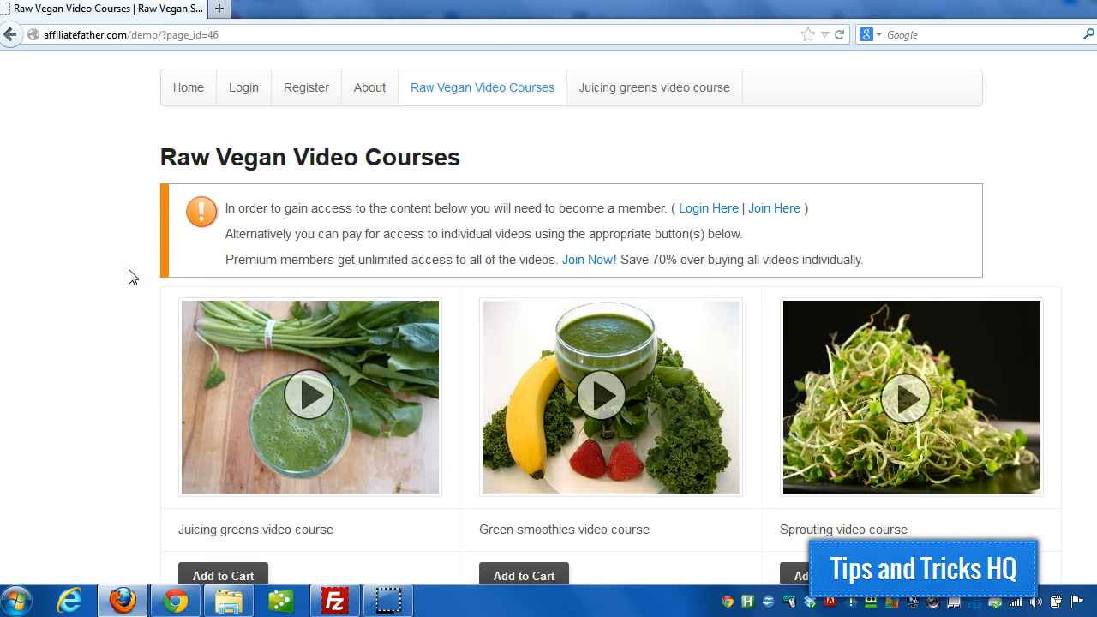
scroll(down, 3)
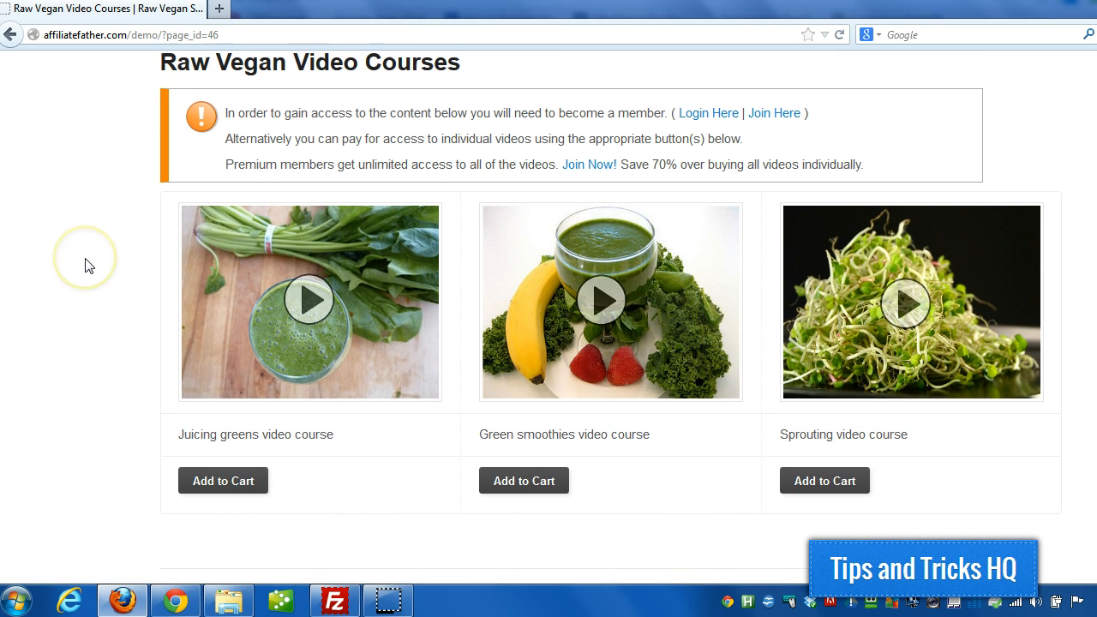
scroll(down, 3)
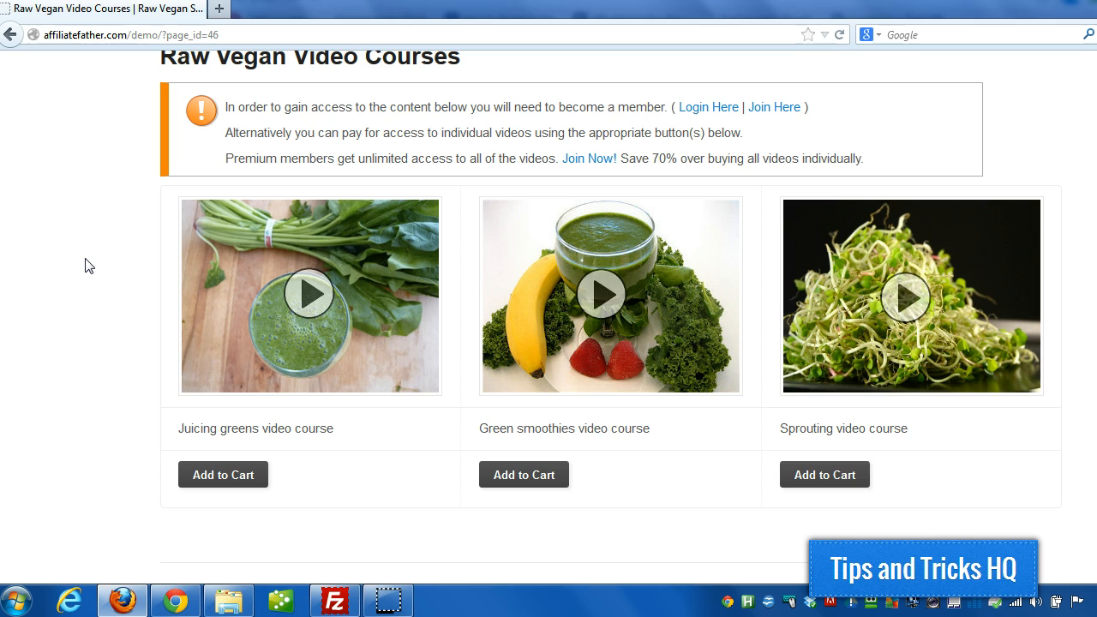